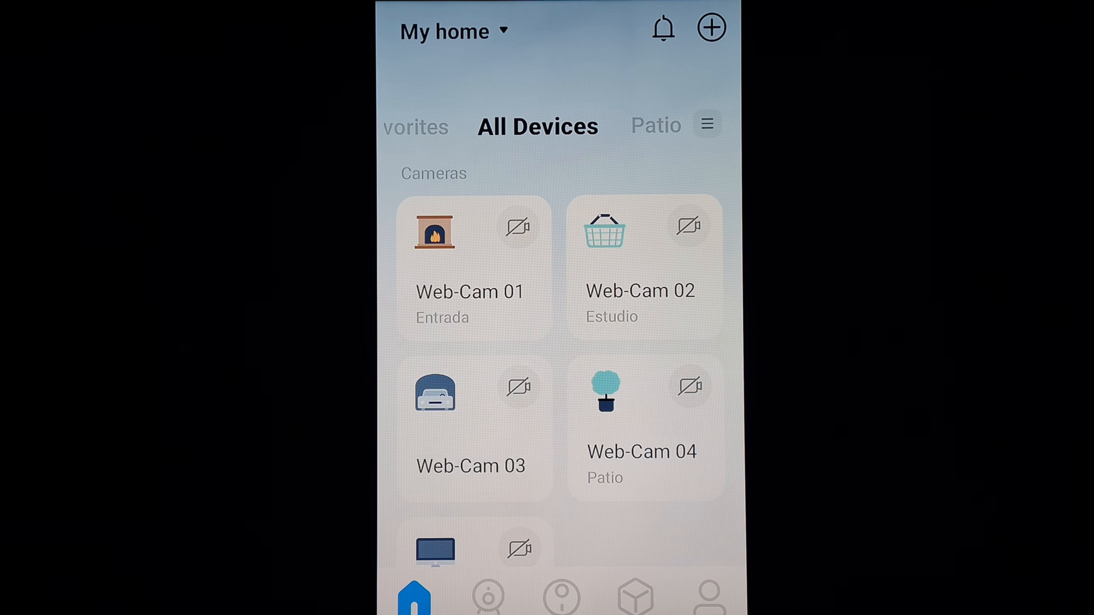
mouse_move(546, 412)
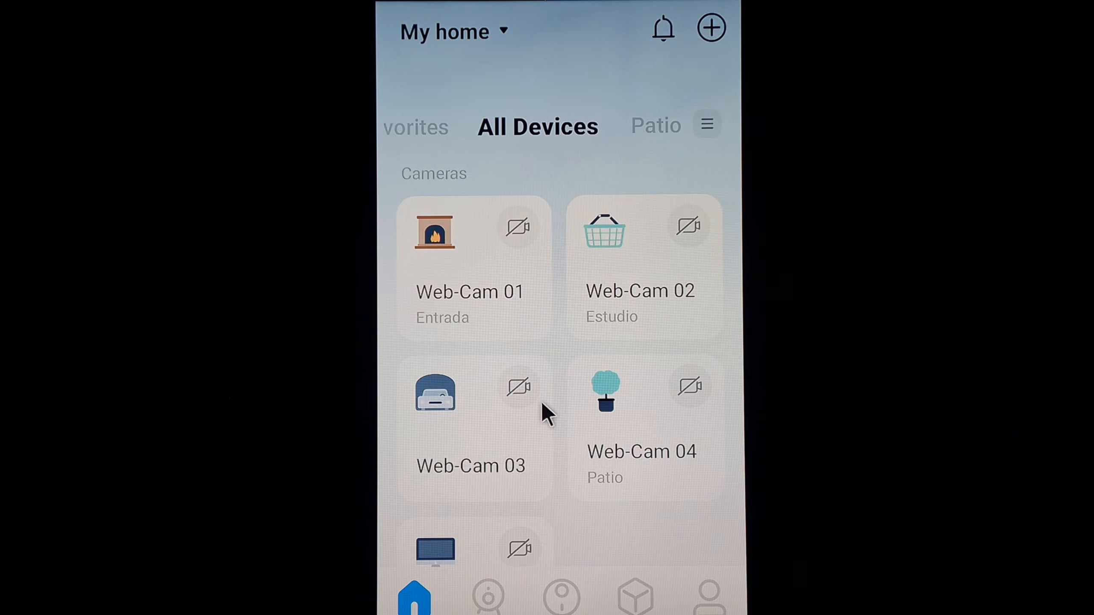
mouse_move(527, 394)
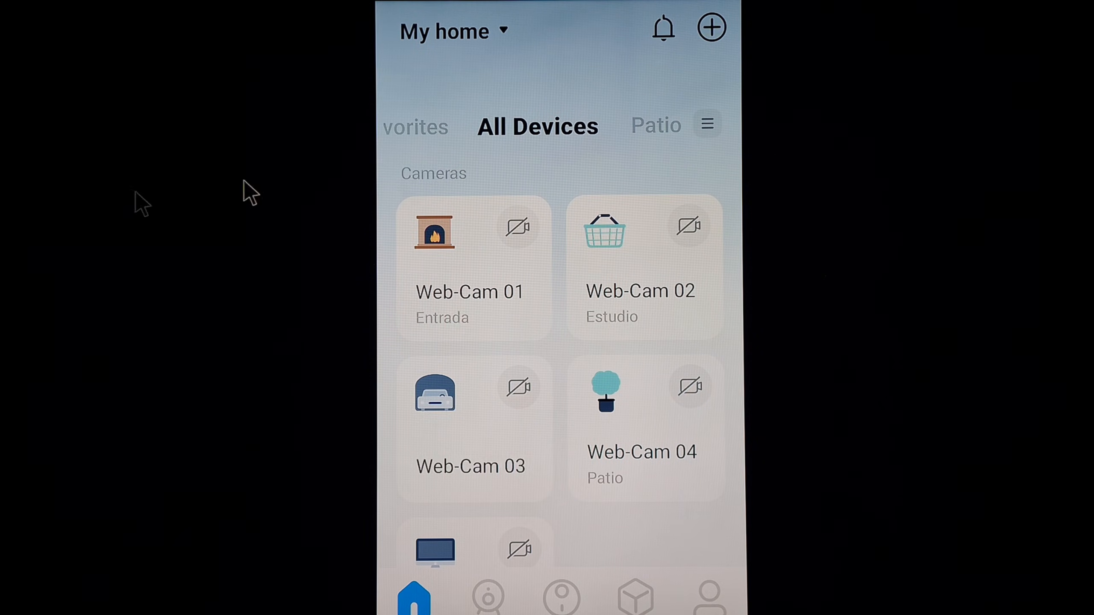
mouse_move(290, 251)
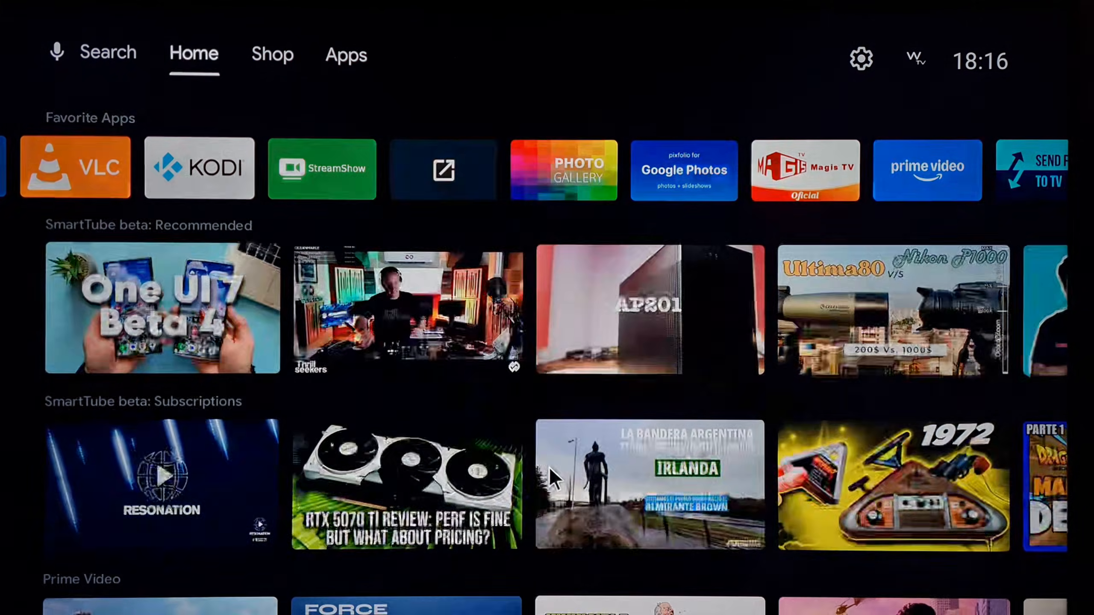
Step: Open the Installed Apps grid from the Home row, with Google Play Store highlighted
left_click(346, 54)
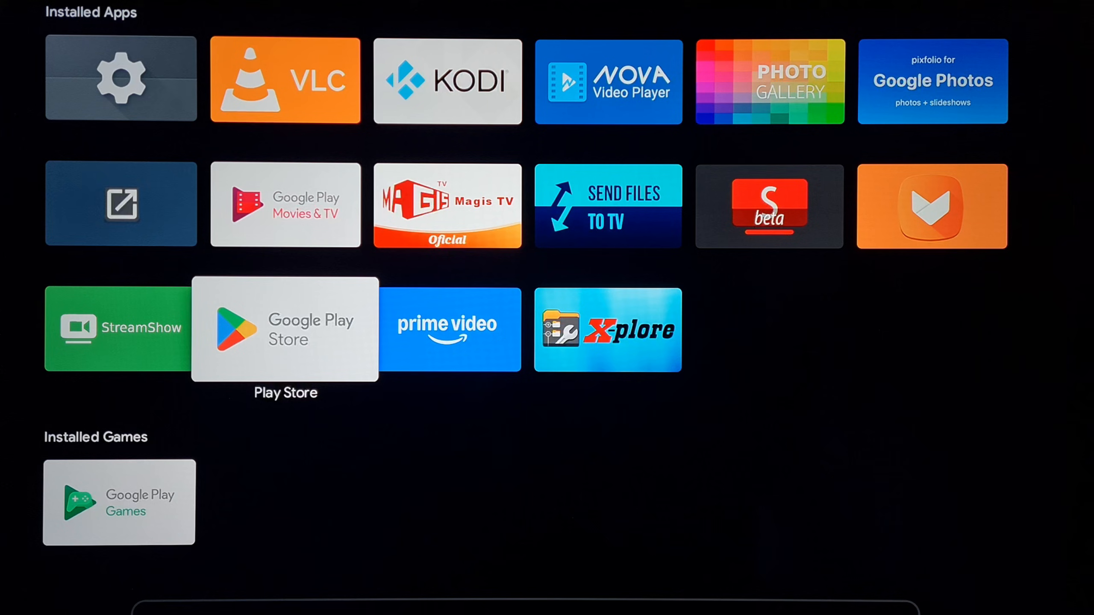
Step: Launch Google Play Store to check the Send files to TV and Sideload Launcher installs
left_click(608, 206)
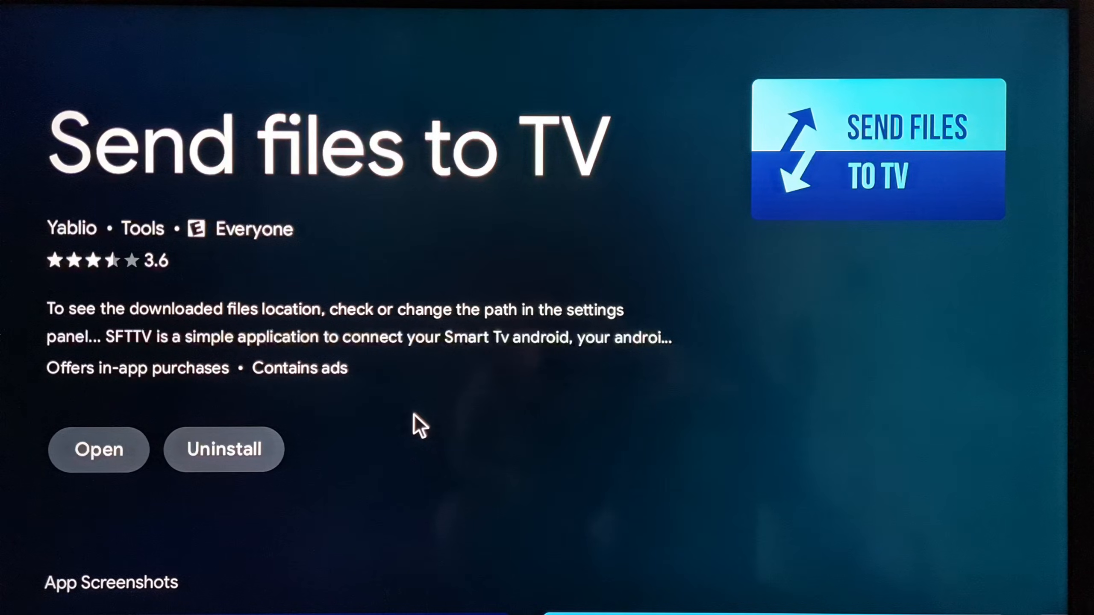
mouse_move(551, 391)
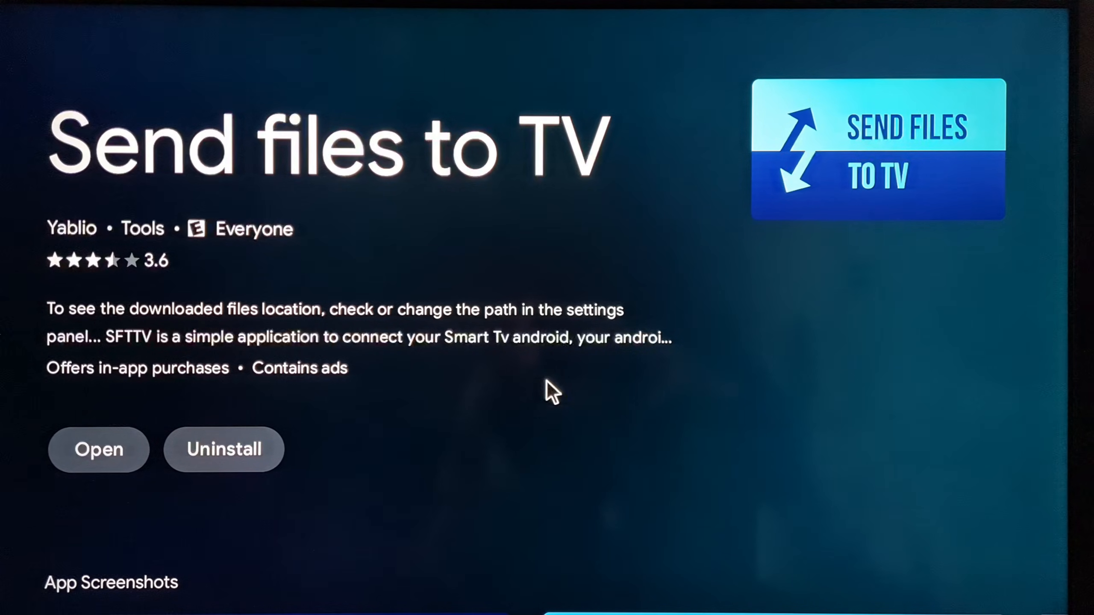
mouse_move(571, 459)
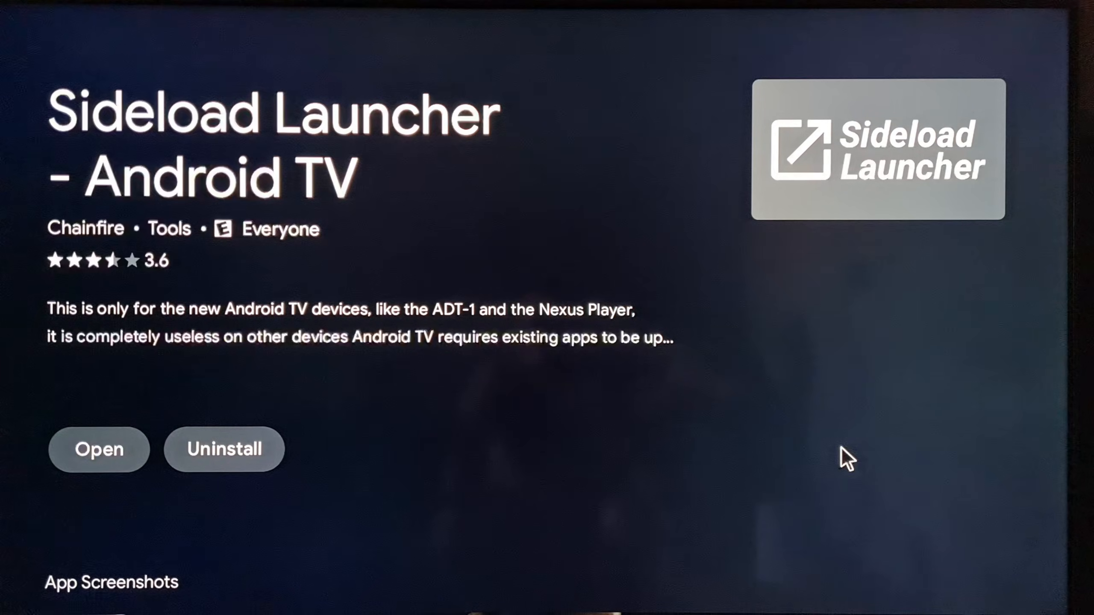
mouse_move(633, 555)
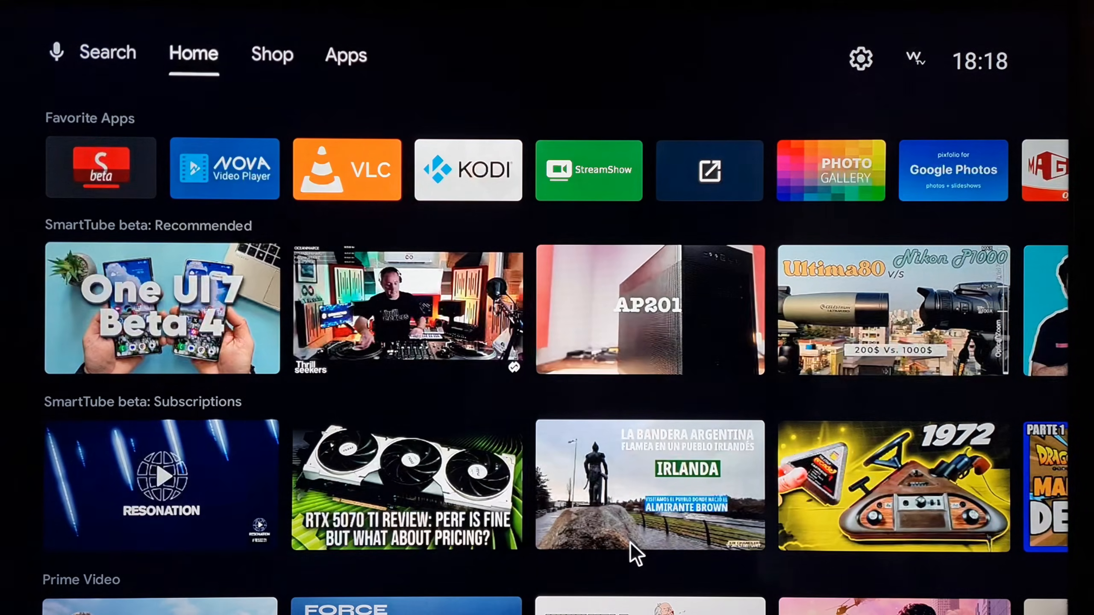
Step: Go from the Apps section into Settings > Device Preferences
left_click(272, 55)
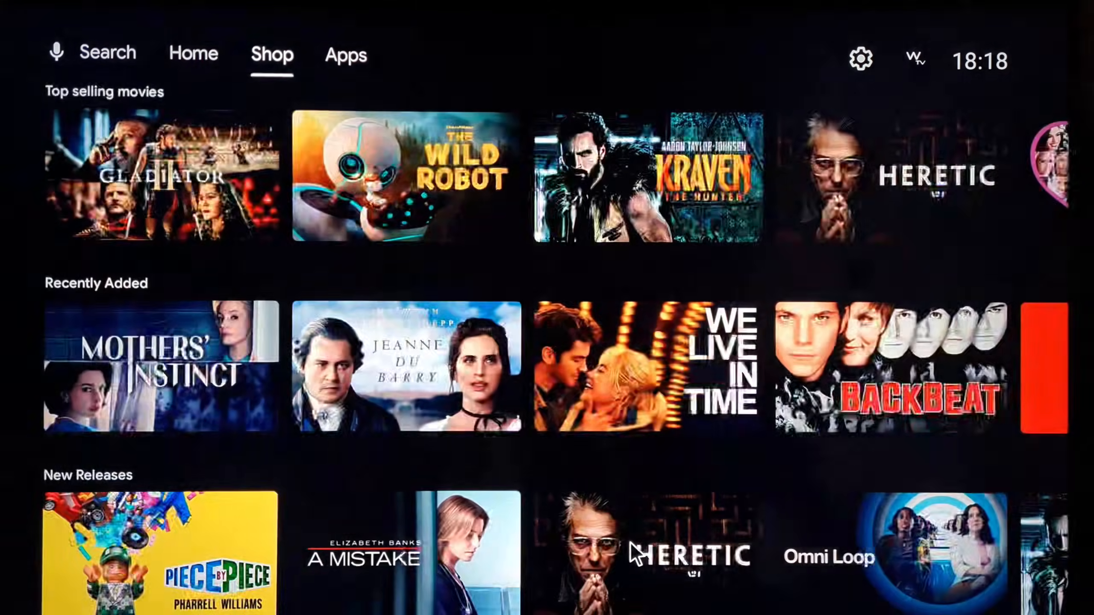
left_click(345, 55)
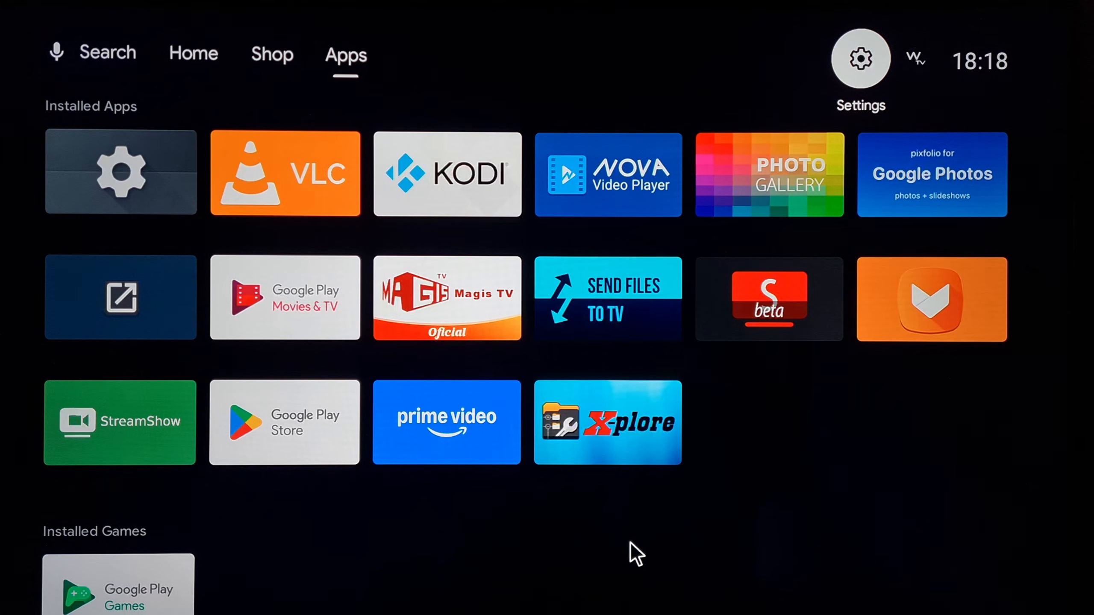
left_click(859, 59)
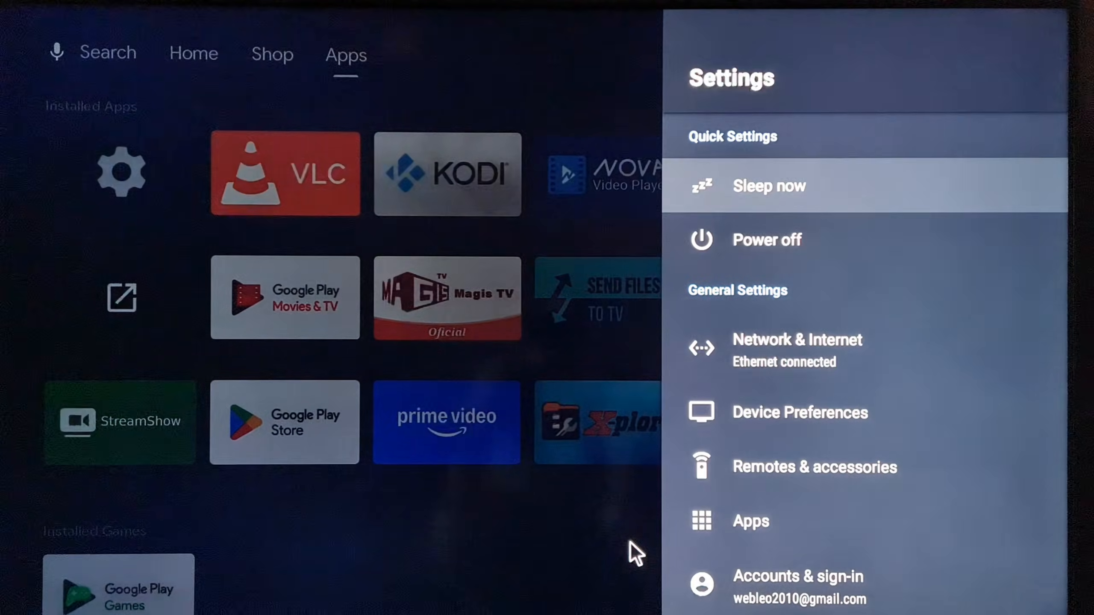
key("down")
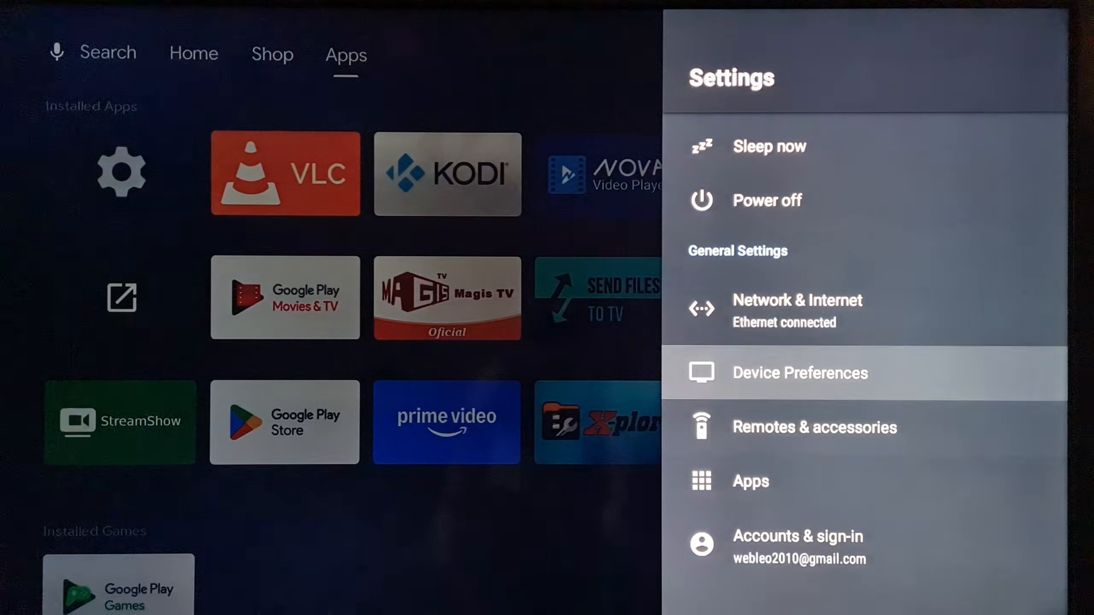
left_click(800, 372)
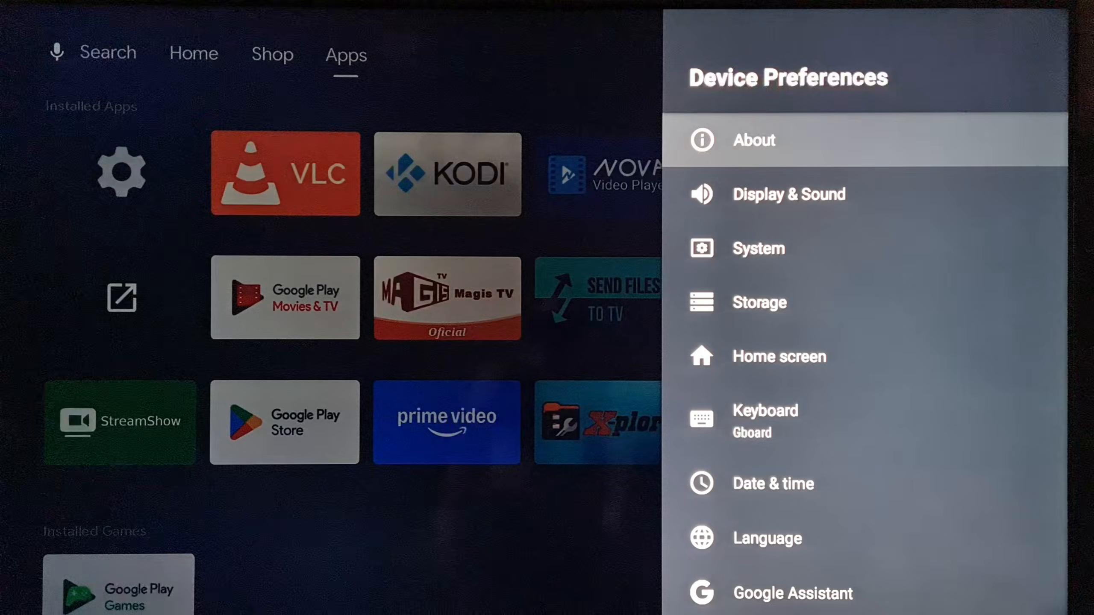
Step: Confirm Developer options is enabled and scroll through its settings
left_click(753, 139)
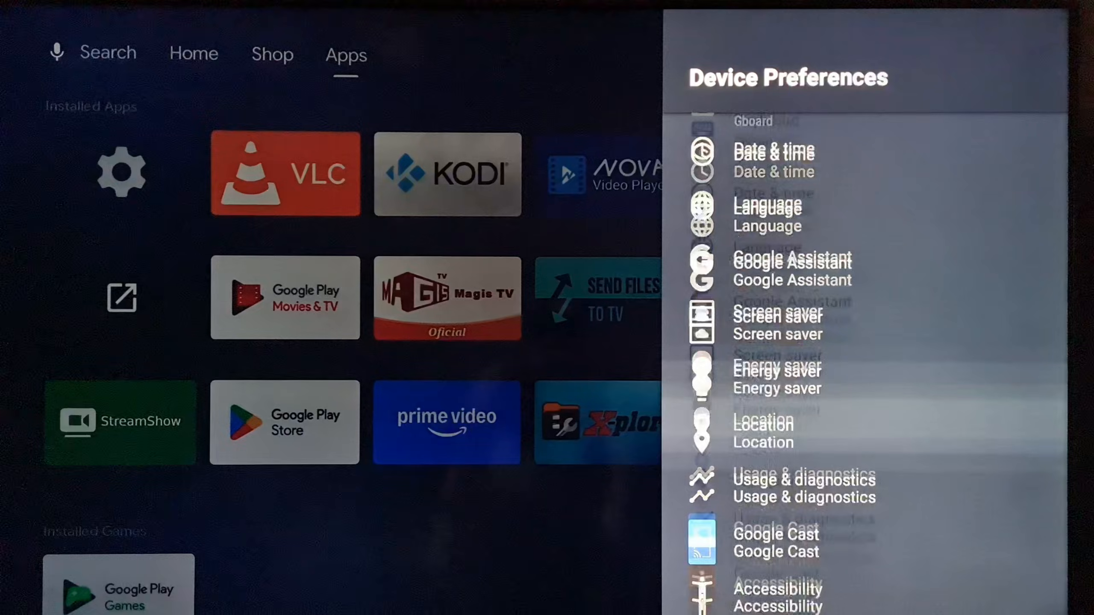
scroll("down", 3)
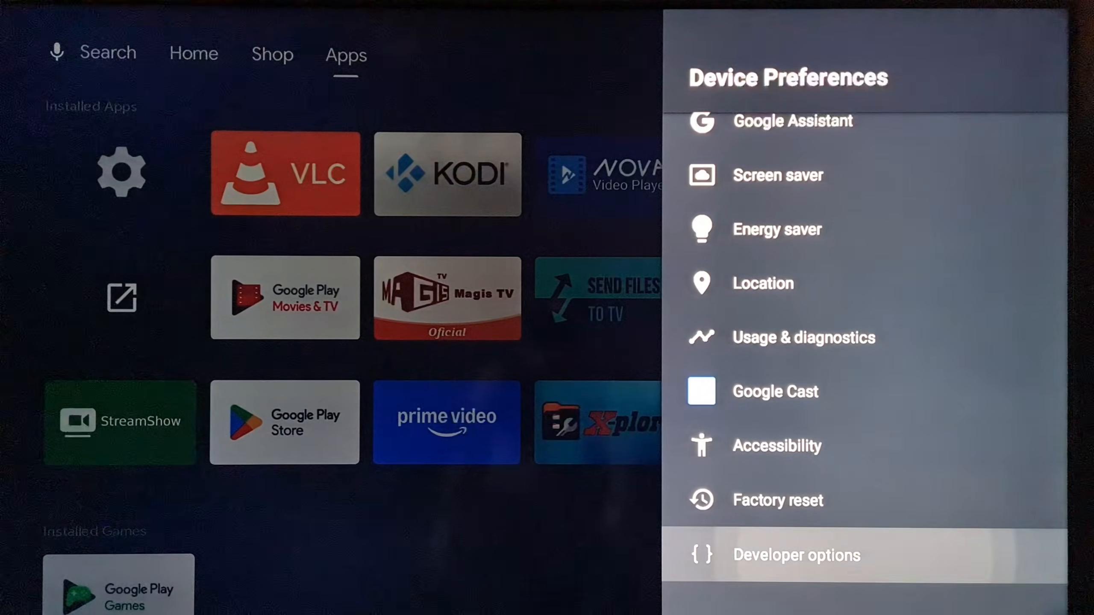
left_click(796, 554)
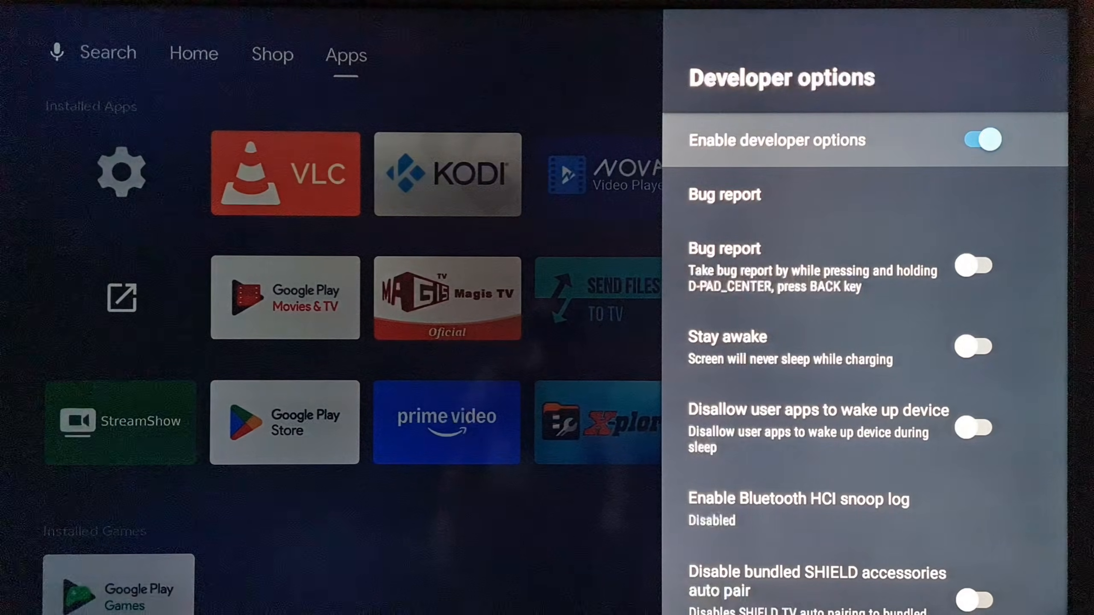
scroll("down", 3)
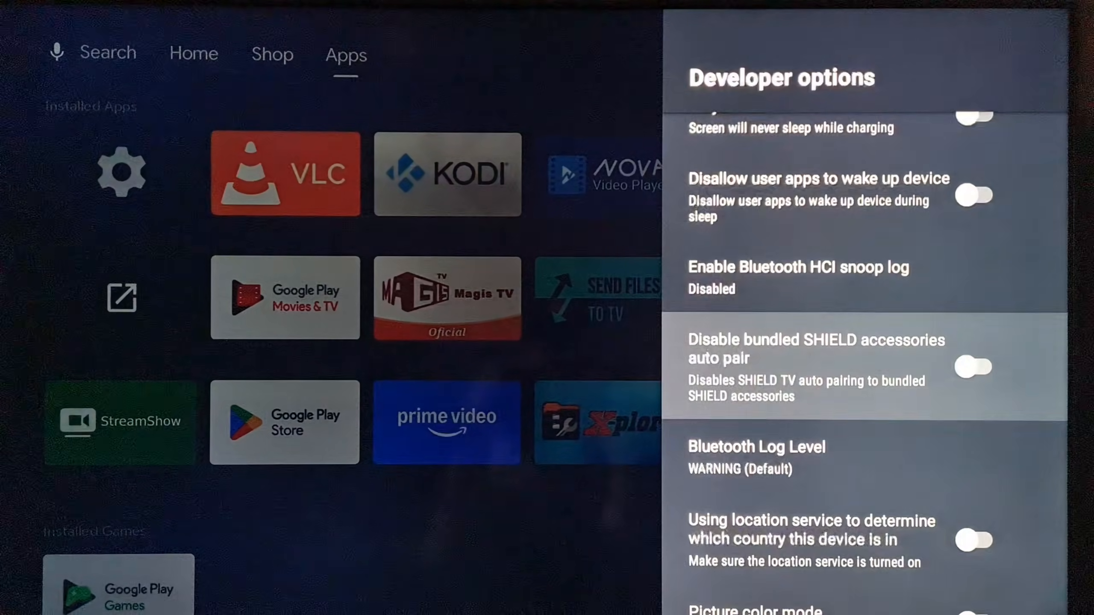
scroll("down", 3)
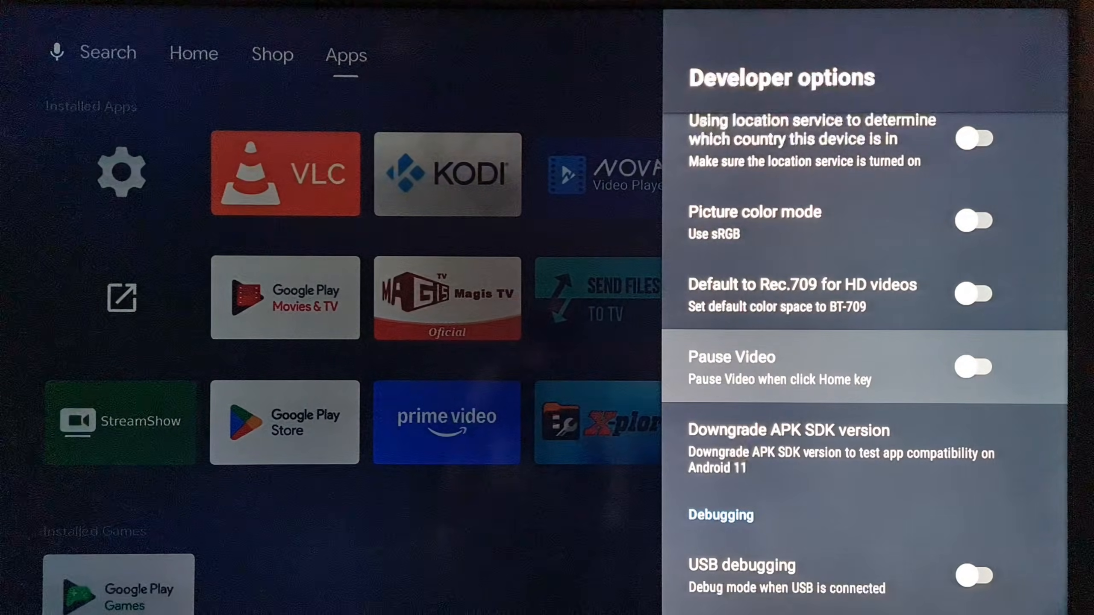
scroll("down", 3)
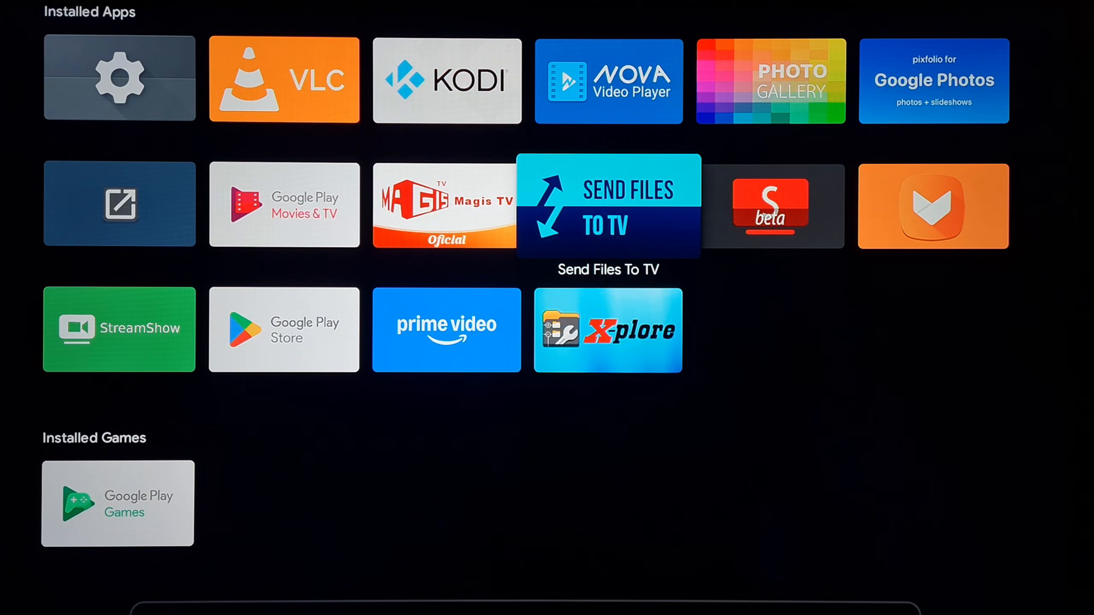
Step: Launch the Send Files To TV tile and wait for its Send/Receive screen
left_click(606, 205)
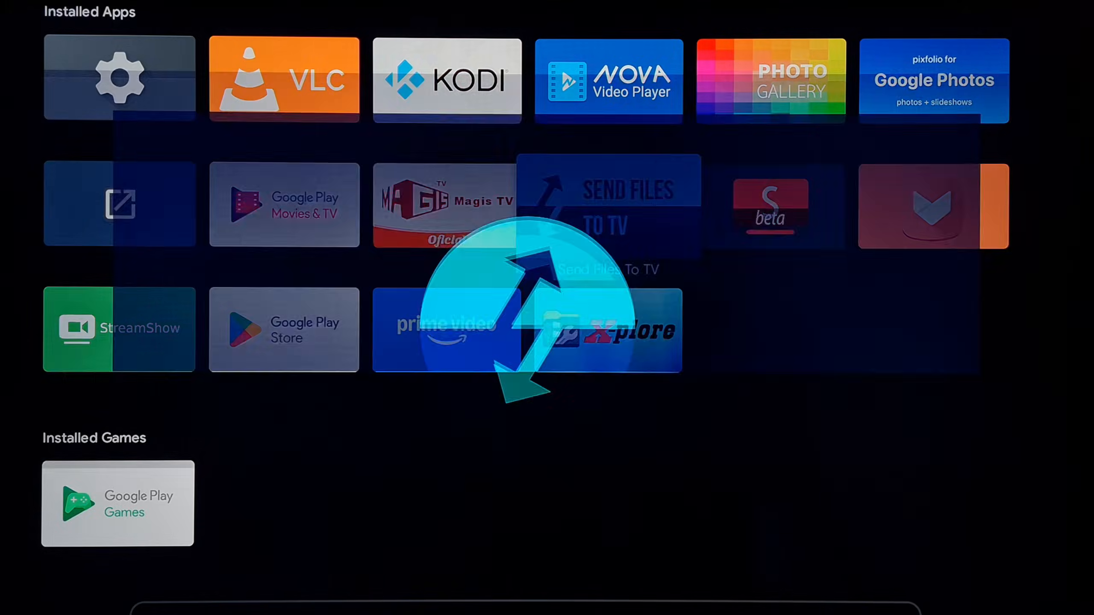
left_click(608, 204)
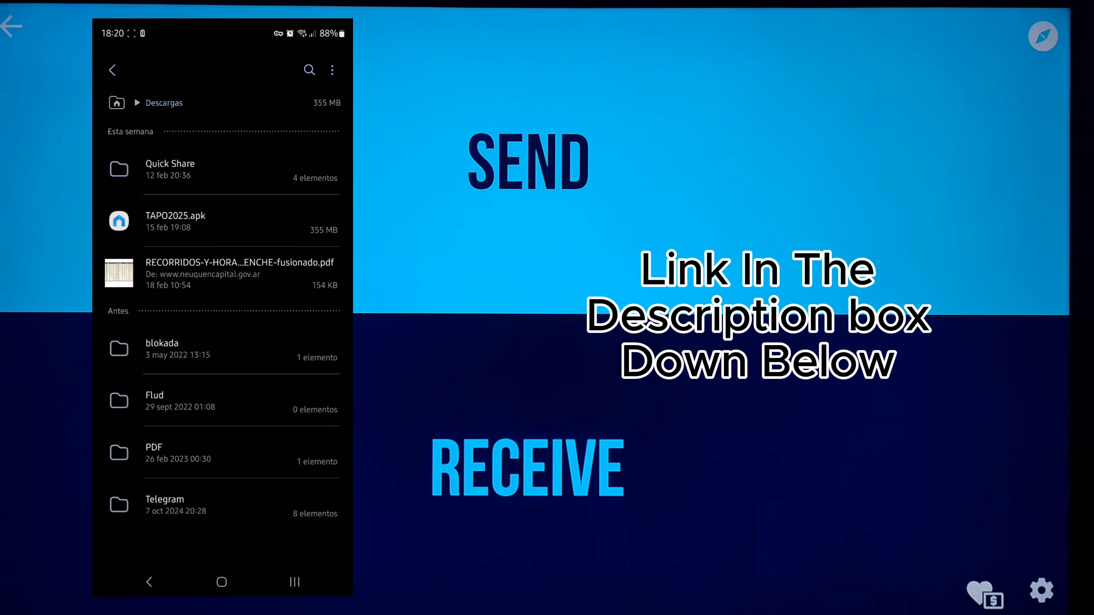
Step: Select TAPO2025.apk in Descargas, share it, and expand the full share-target list
left_click(262, 58)
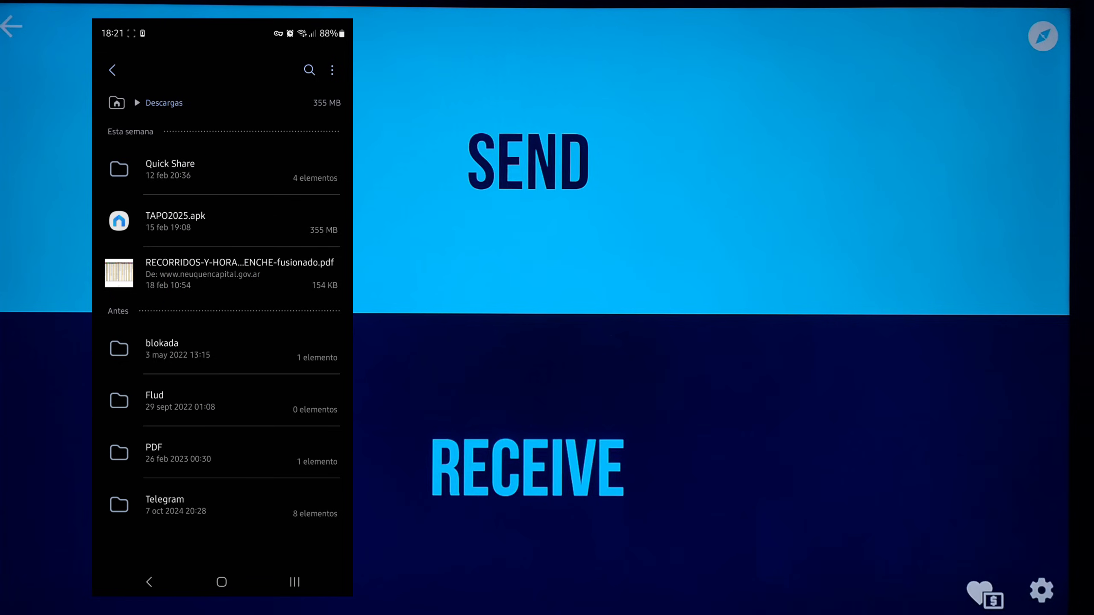
left_click(119, 221)
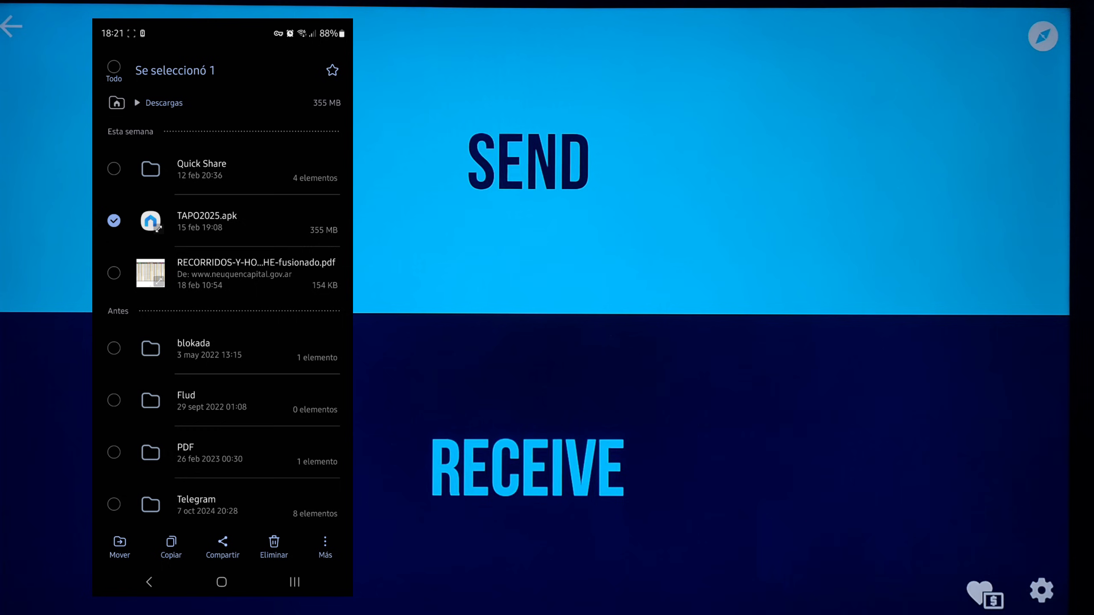
left_click(222, 545)
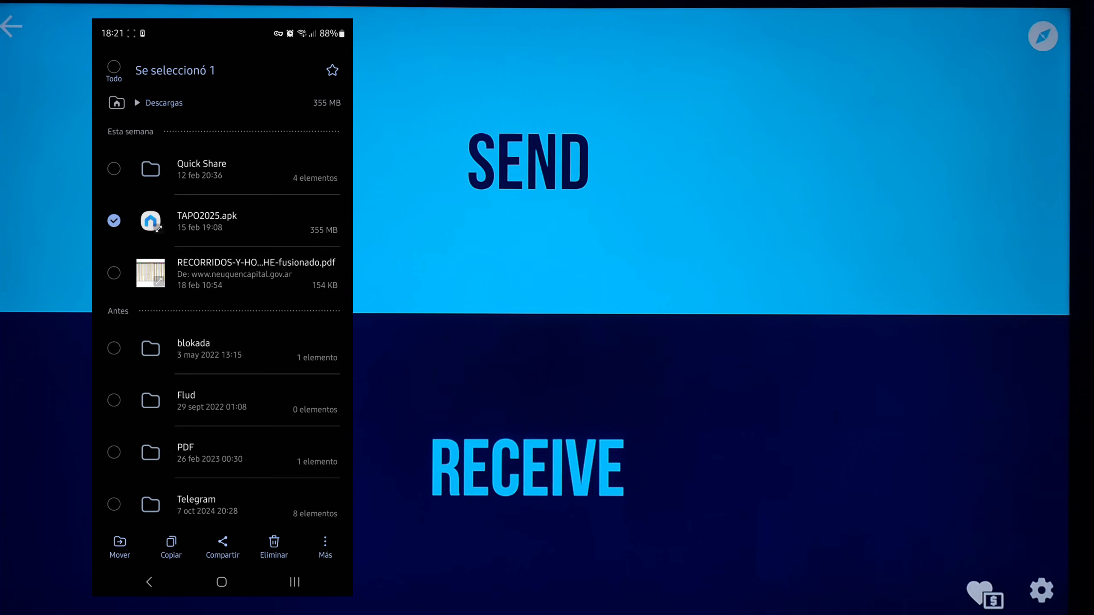
left_click(221, 542)
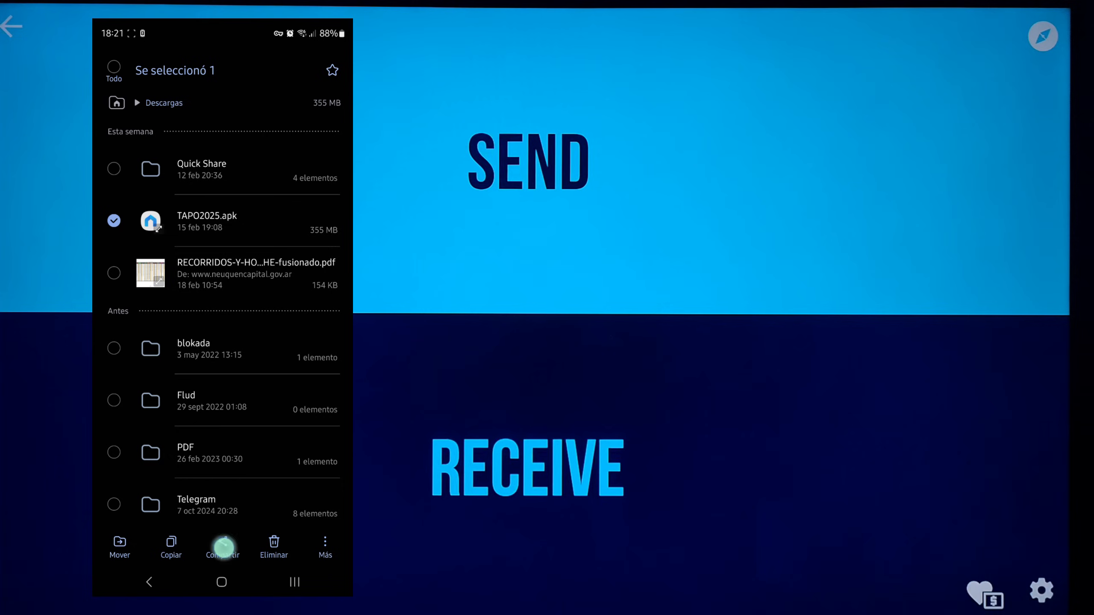
left_click(223, 546)
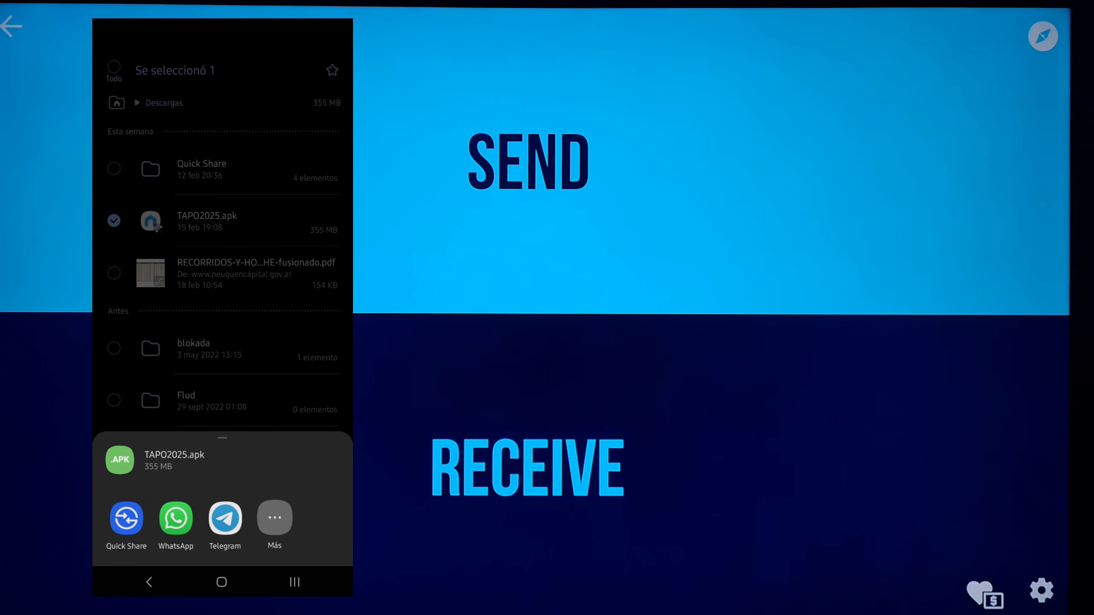
left_click(275, 520)
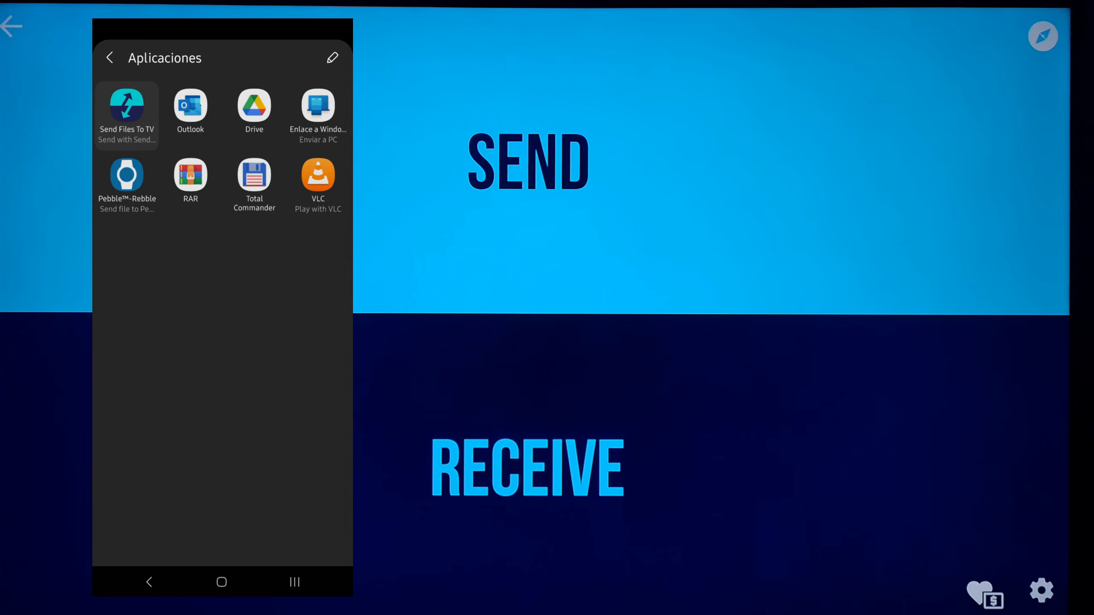
Step: Send TAPO2025.apk with Send Files To TV to SHIELD Android TV
left_click(127, 106)
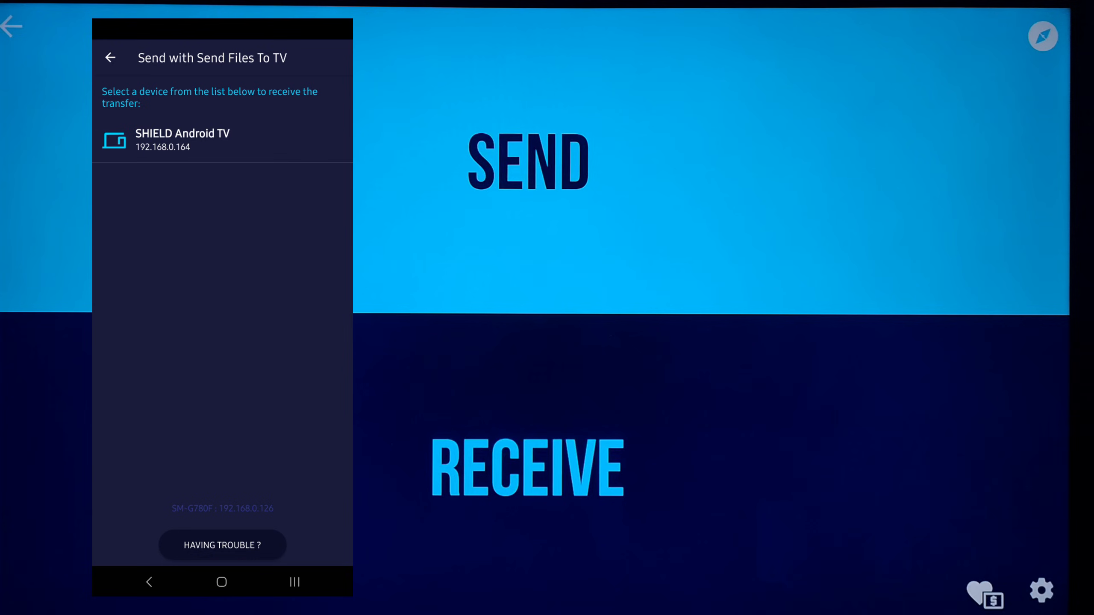
left_click(182, 139)
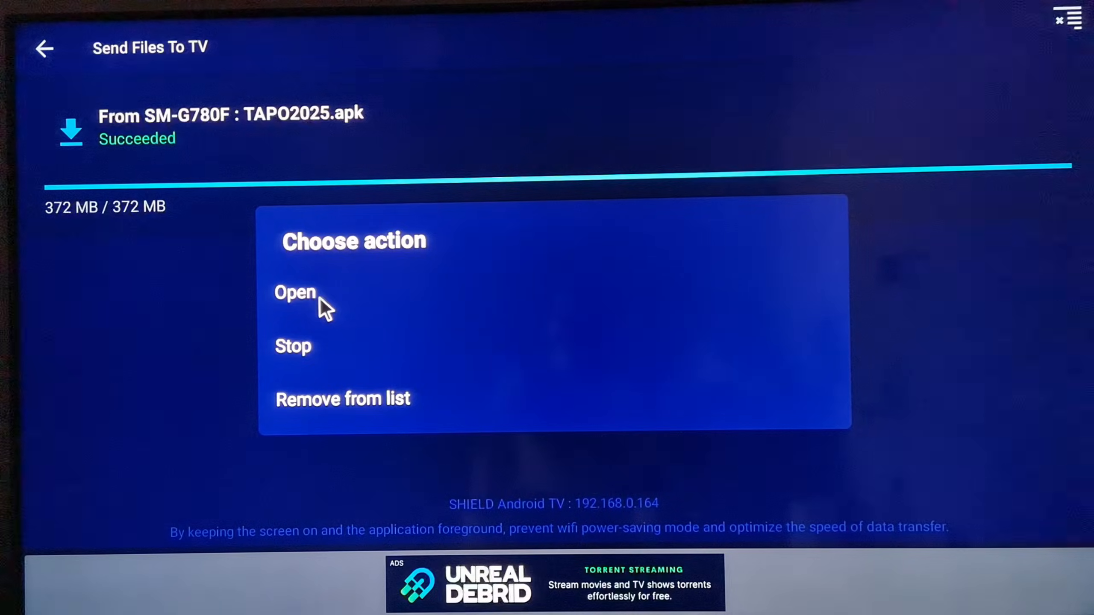
Step: Open the received TAPO2025.apk and confirm installing the Tapo app
left_click(294, 292)
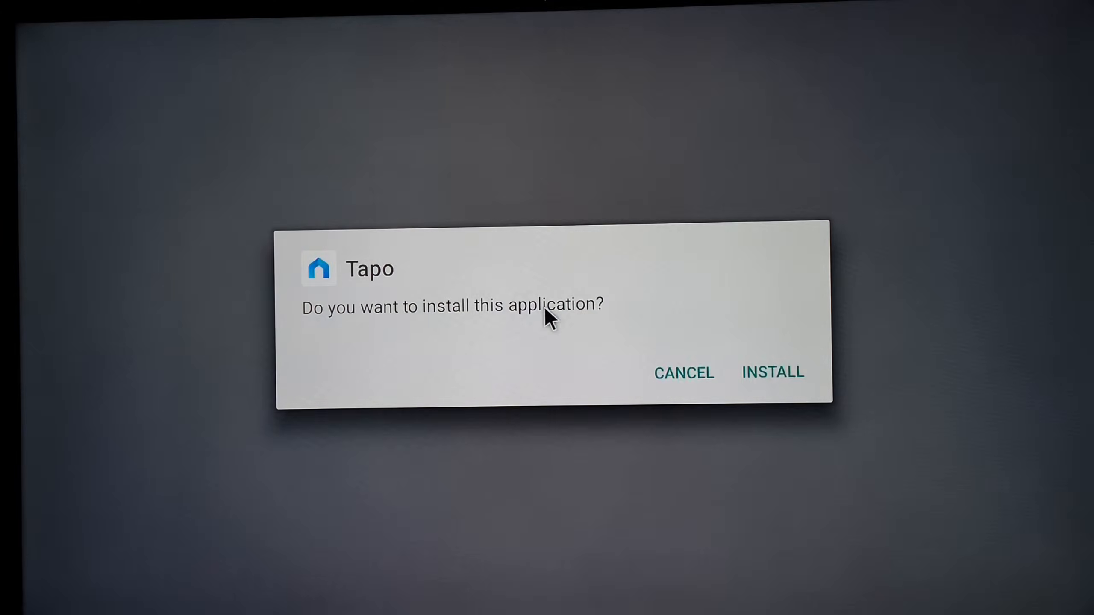
mouse_move(758, 371)
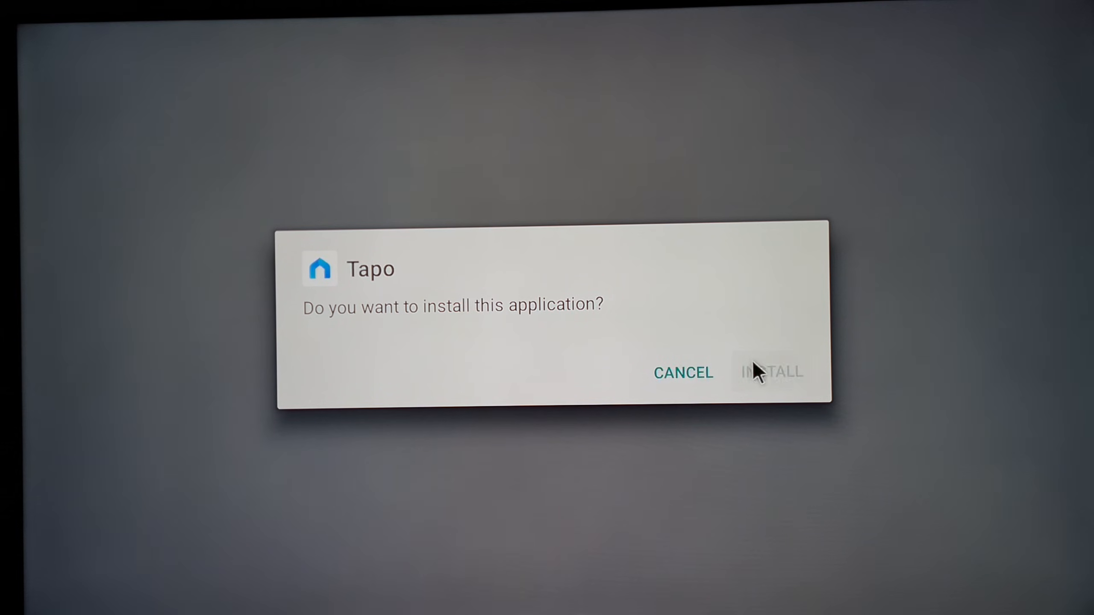
left_click(771, 372)
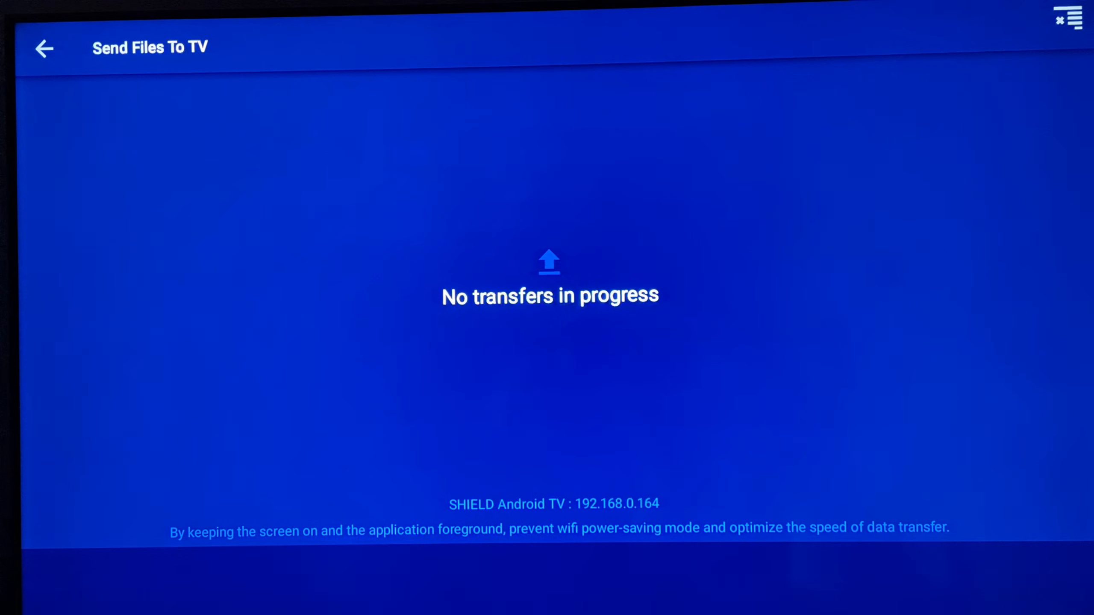
Step: Go to Sideload Launcher's app grid and select the Tapo icon
left_click(43, 48)
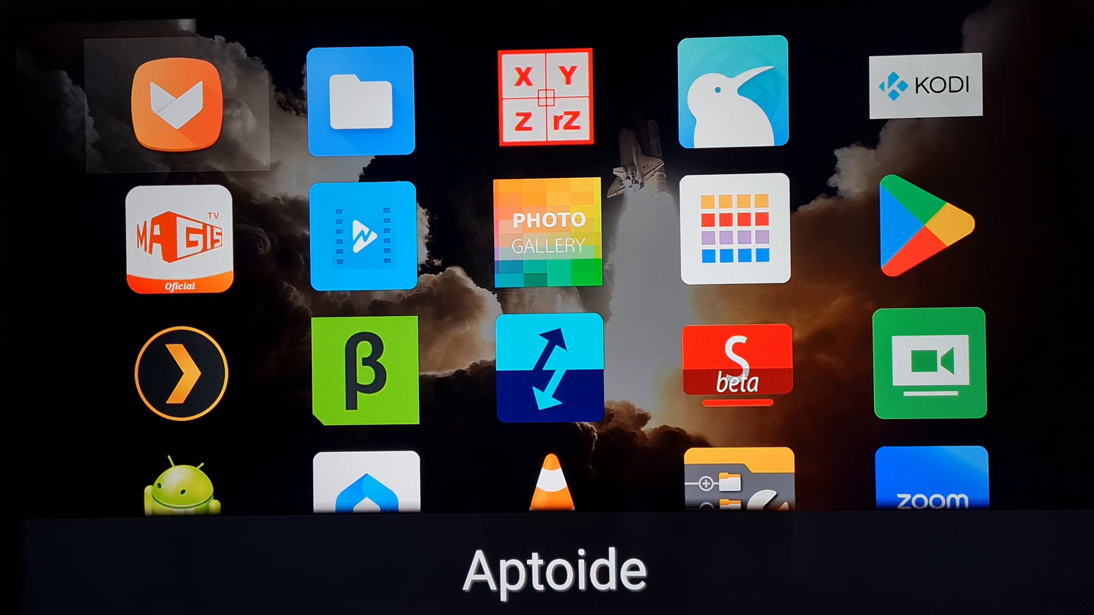
left_click(178, 242)
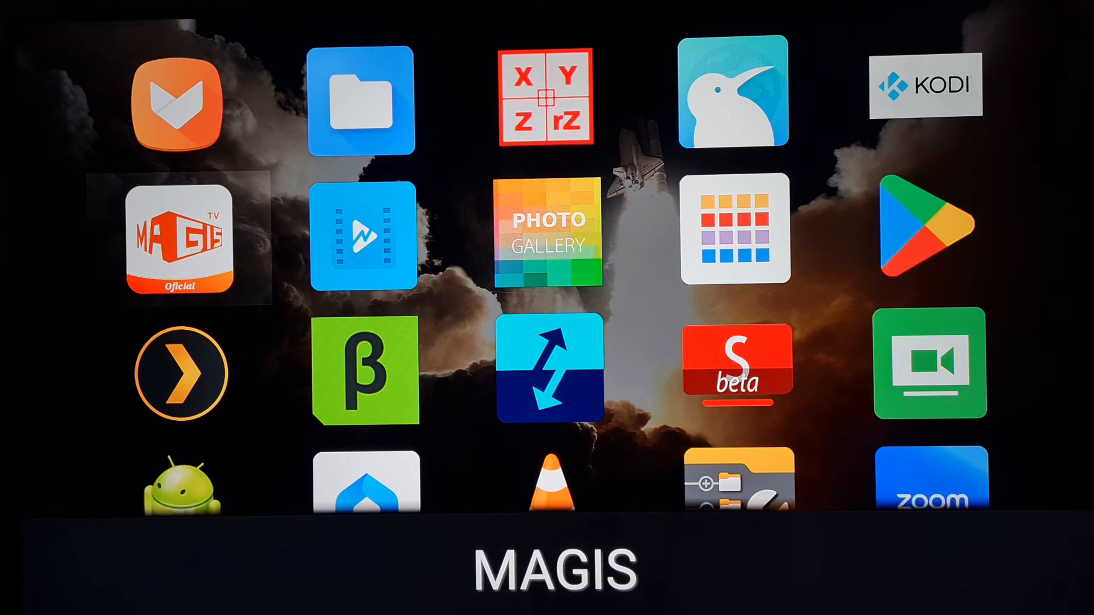
scroll("down", 3)
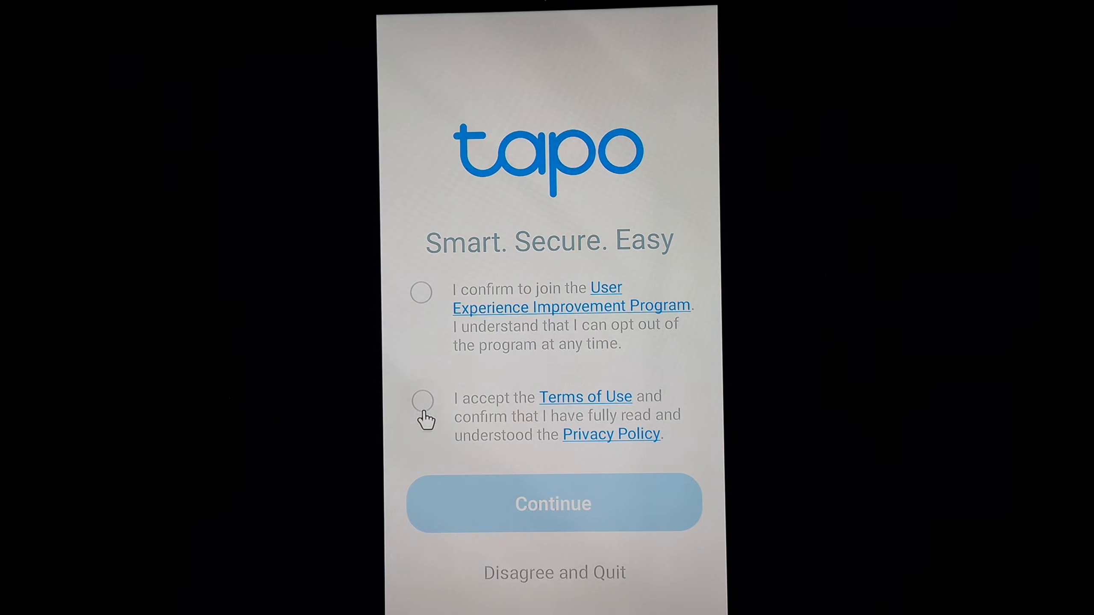
Step: Accept Tapo's Terms of Use and Privacy Policy and continue
left_click(422, 402)
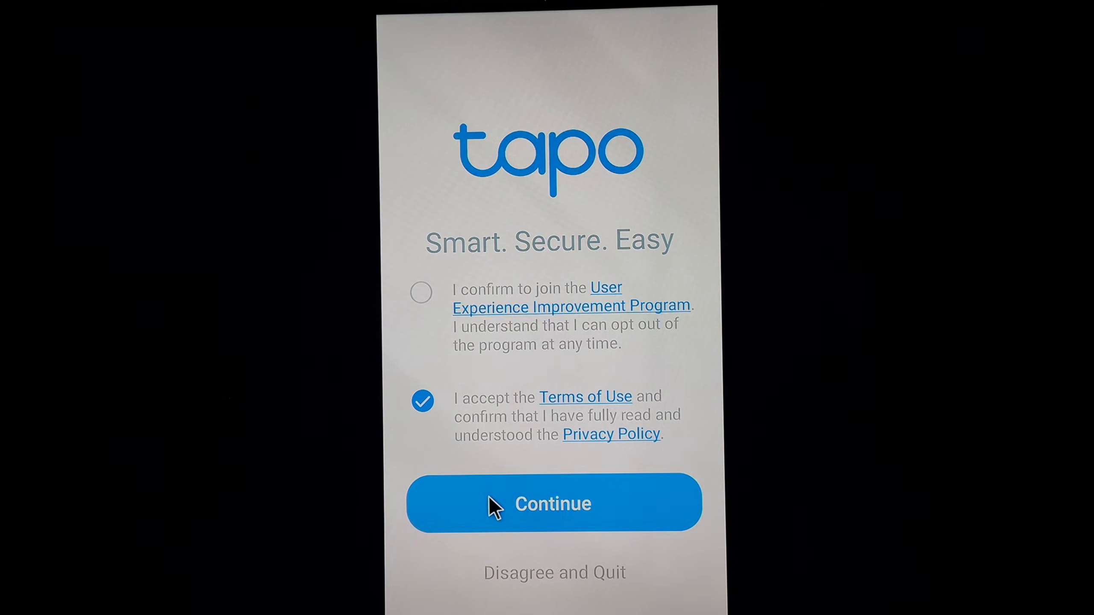
left_click(553, 503)
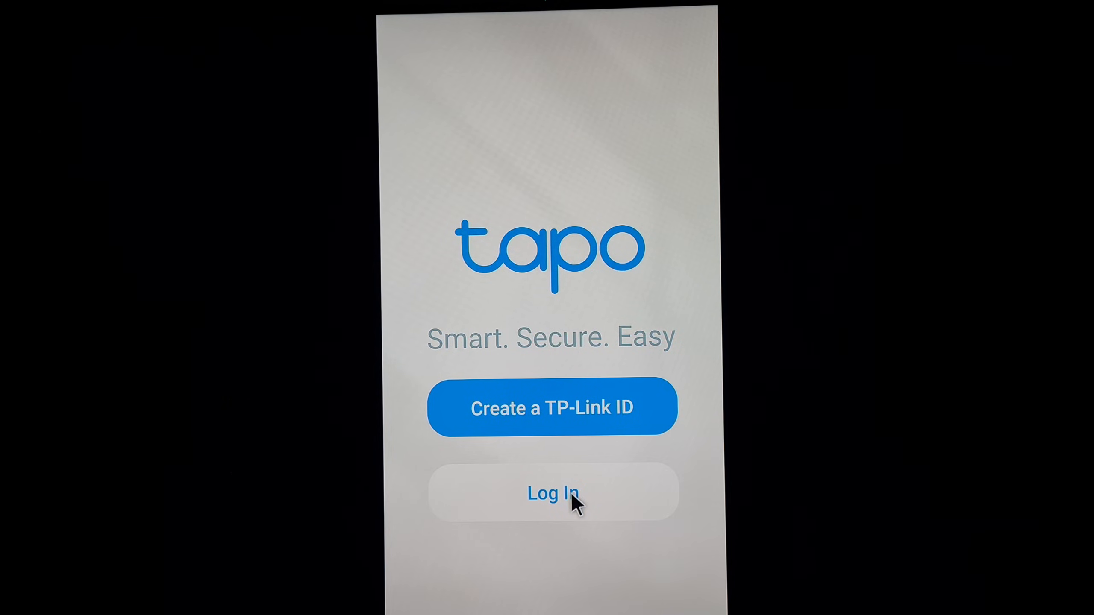
mouse_move(411, 383)
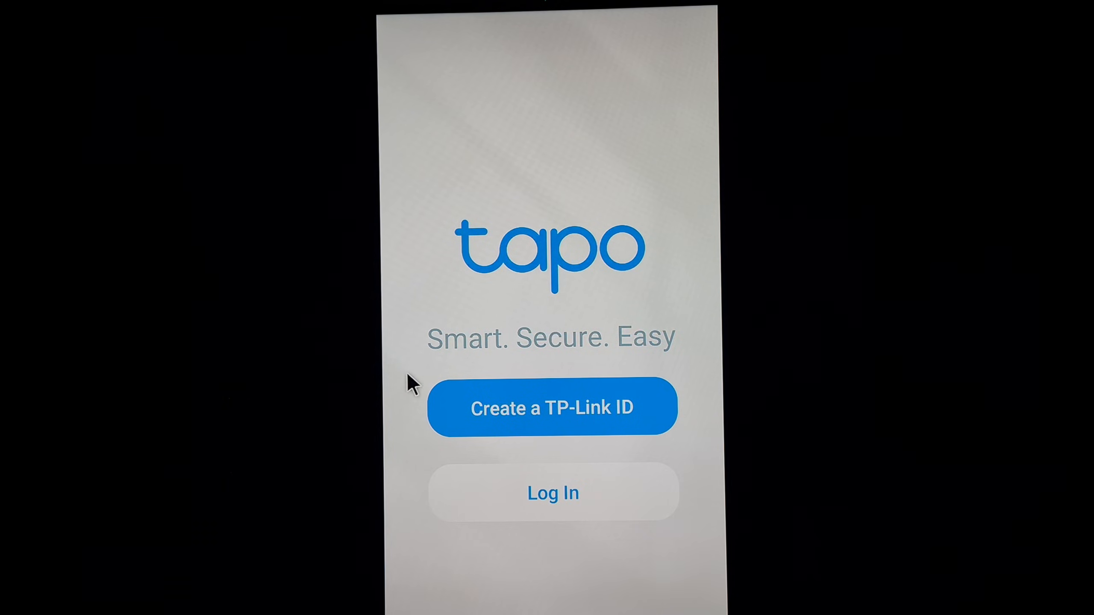
mouse_move(575, 509)
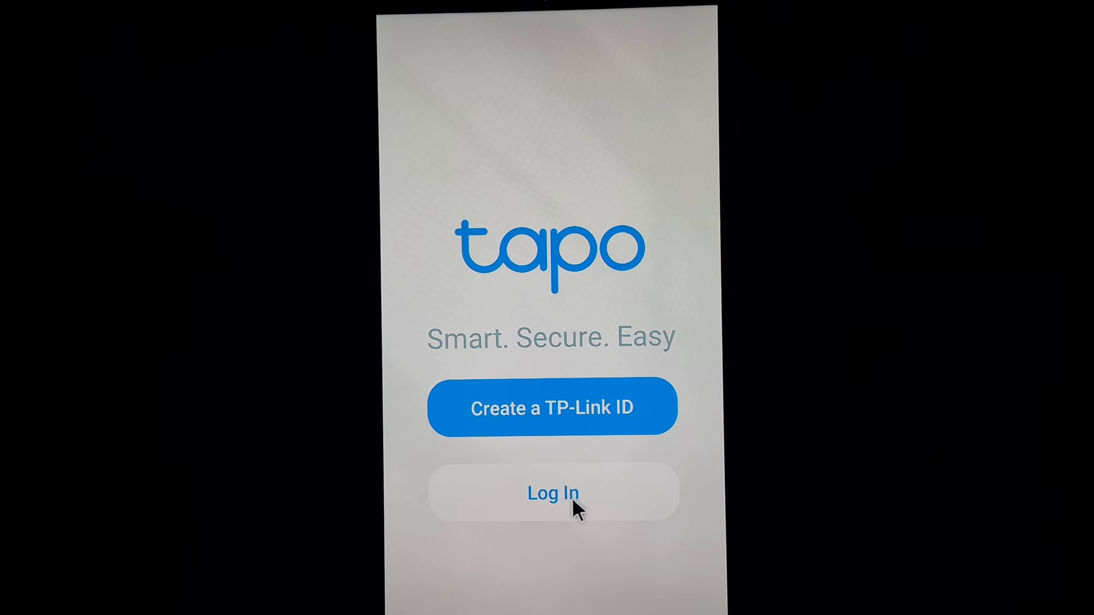
mouse_move(555, 510)
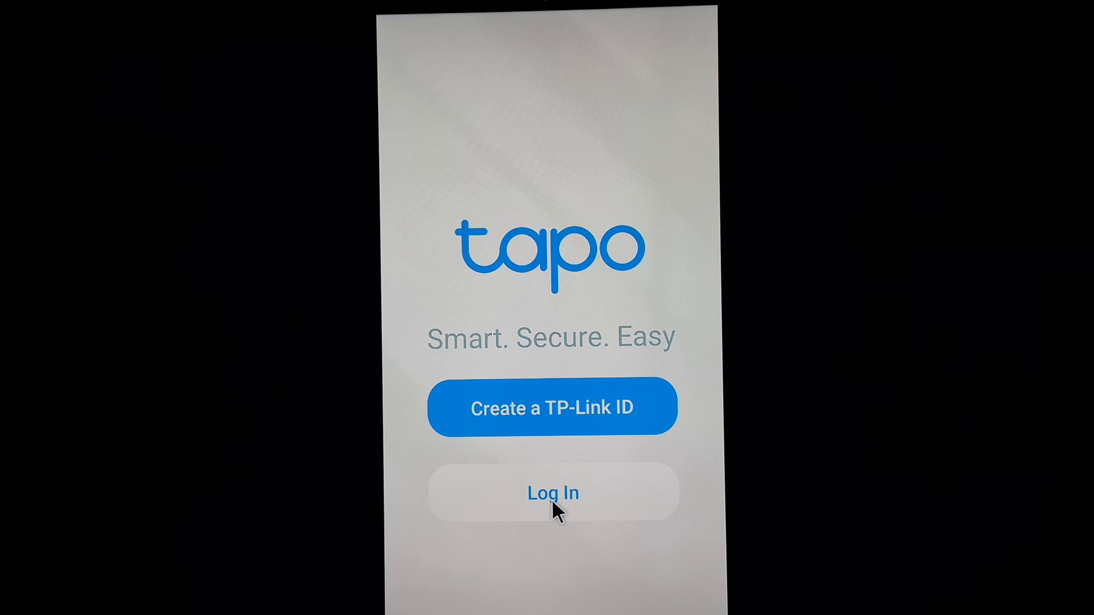
Step: Open the login form, fill in the TP-Link ID email, and log in
left_click(551, 492)
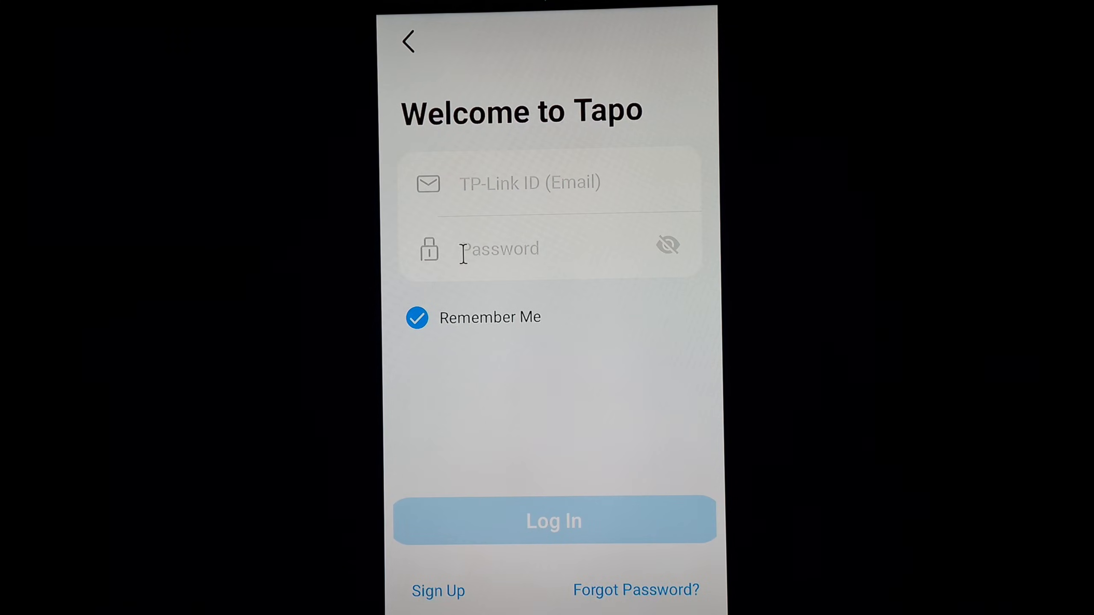
left_click(551, 182)
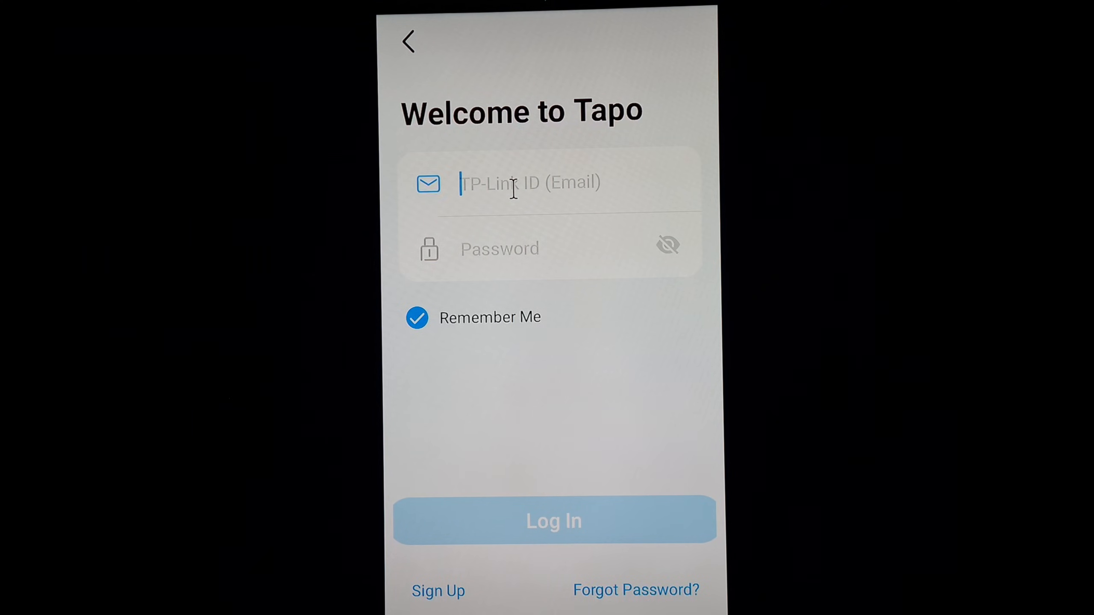
left_click(544, 183)
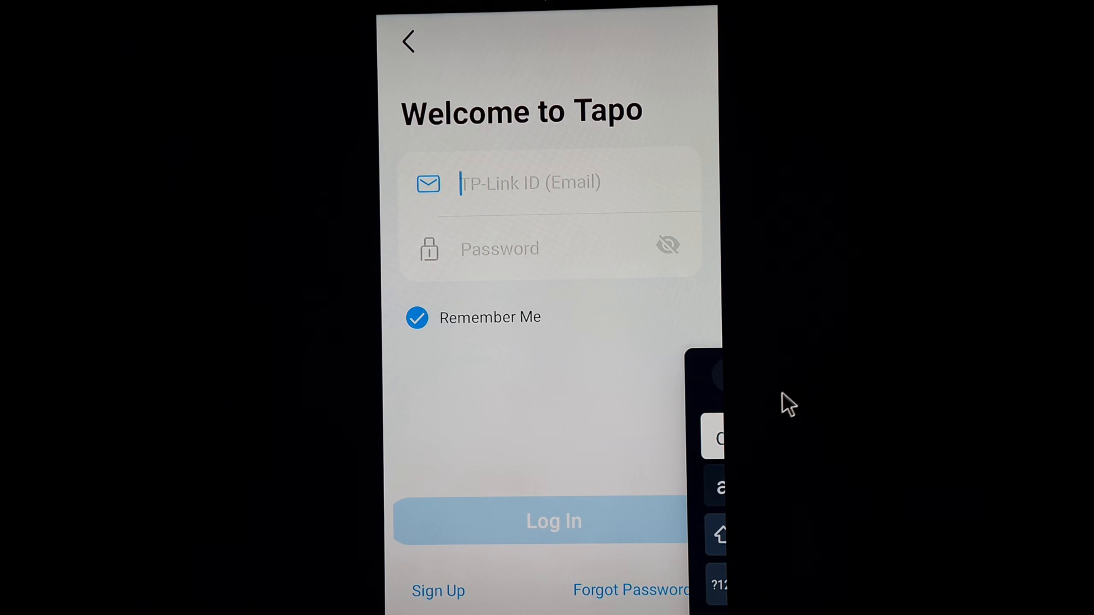
mouse_move(713, 390)
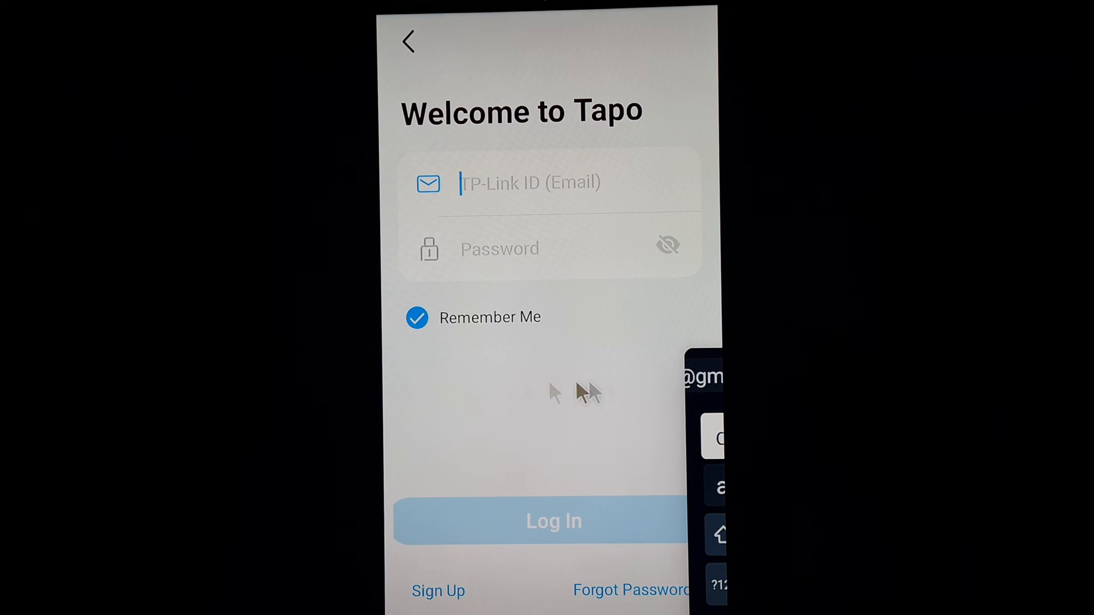
mouse_move(683, 436)
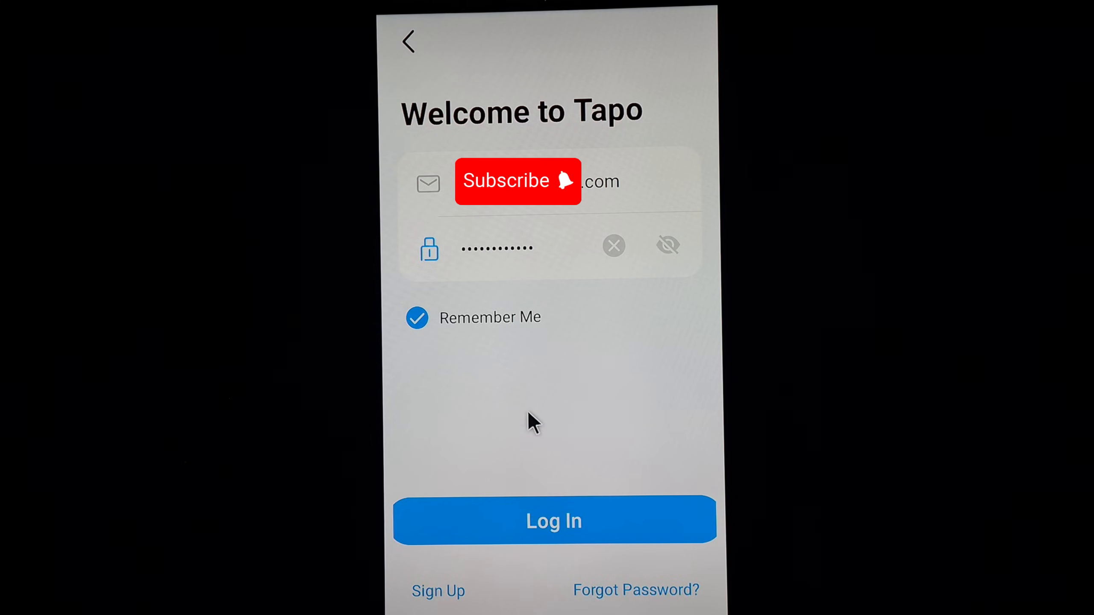
mouse_move(632, 450)
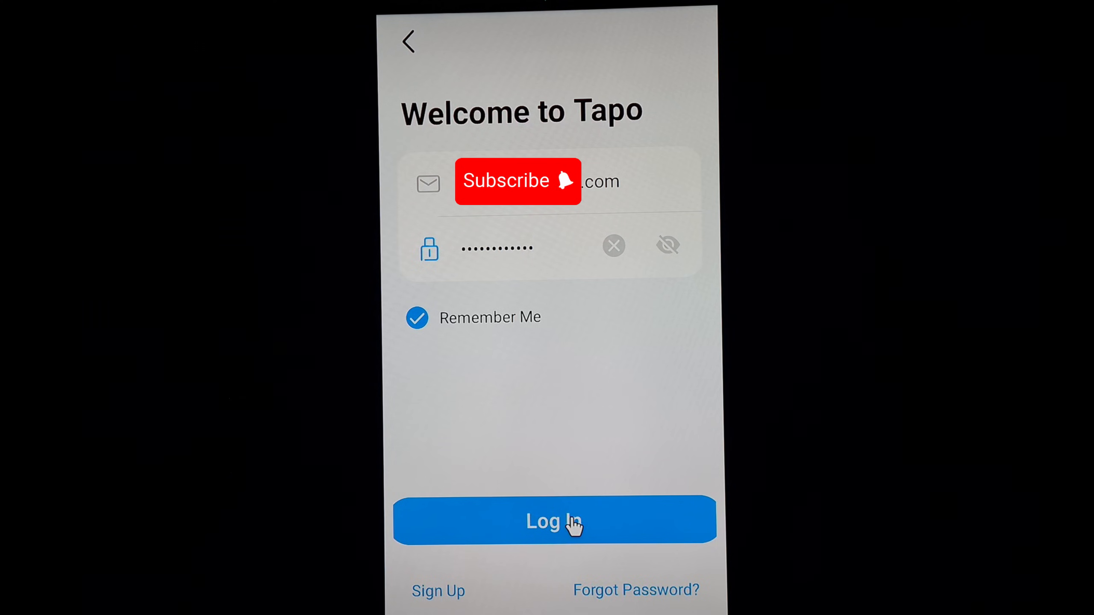
left_click(555, 522)
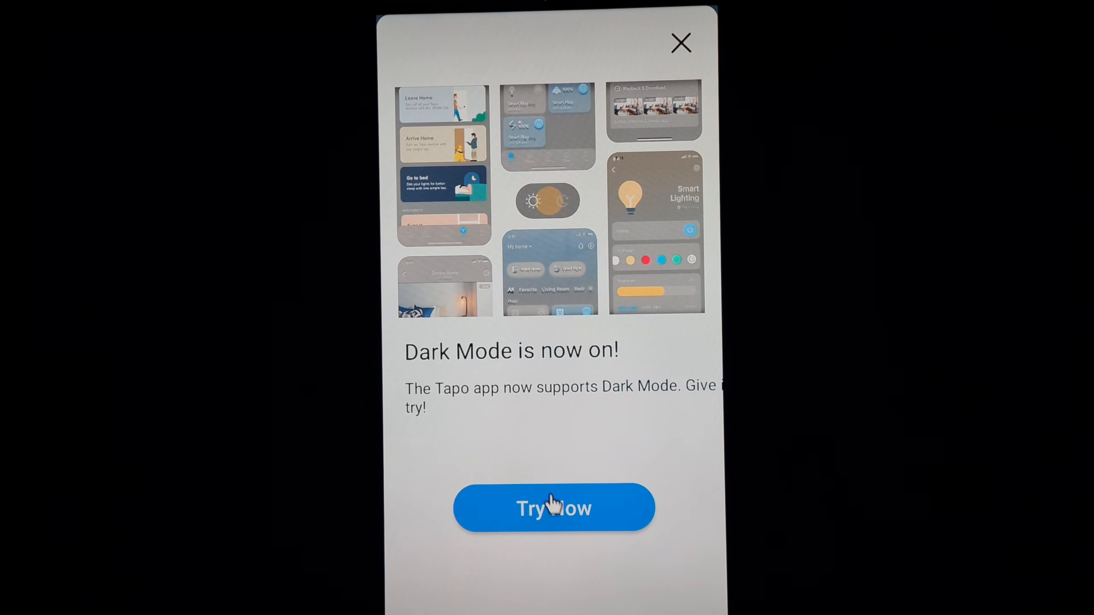
mouse_move(578, 540)
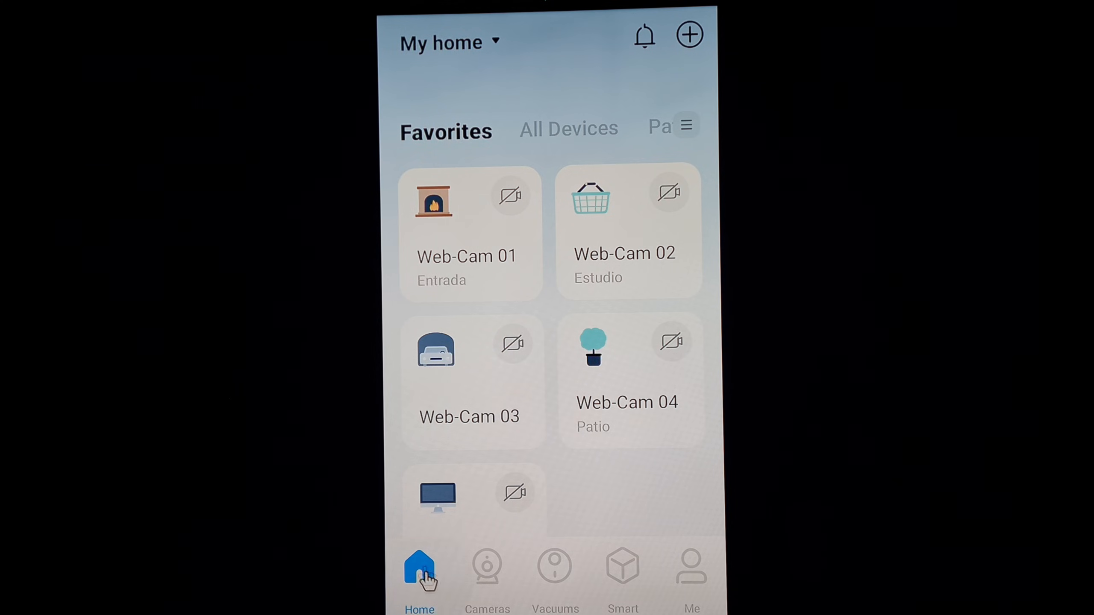
mouse_move(598, 484)
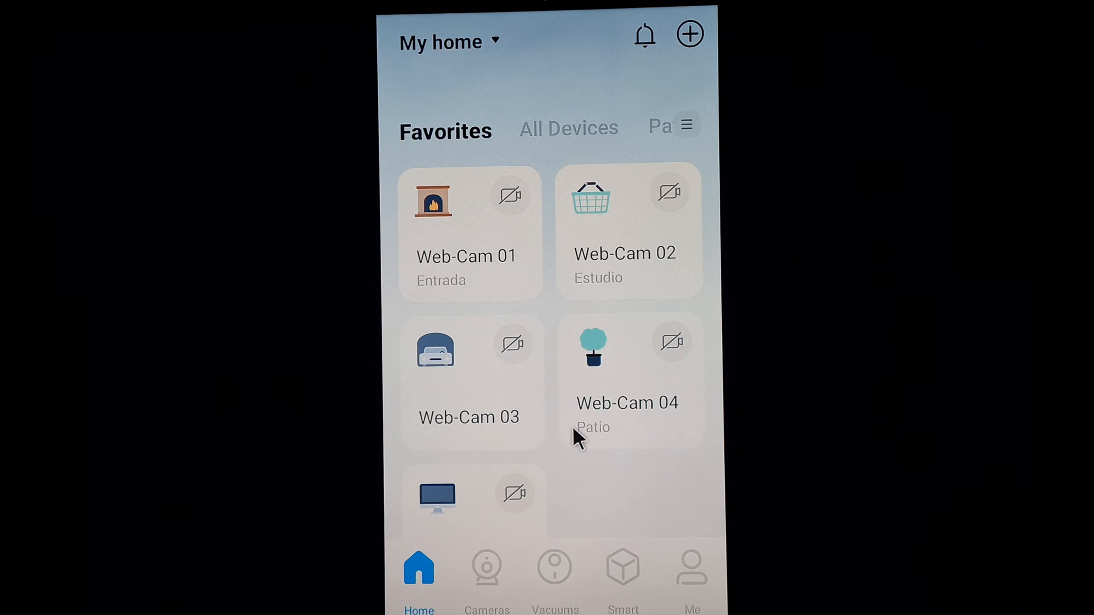
mouse_move(453, 345)
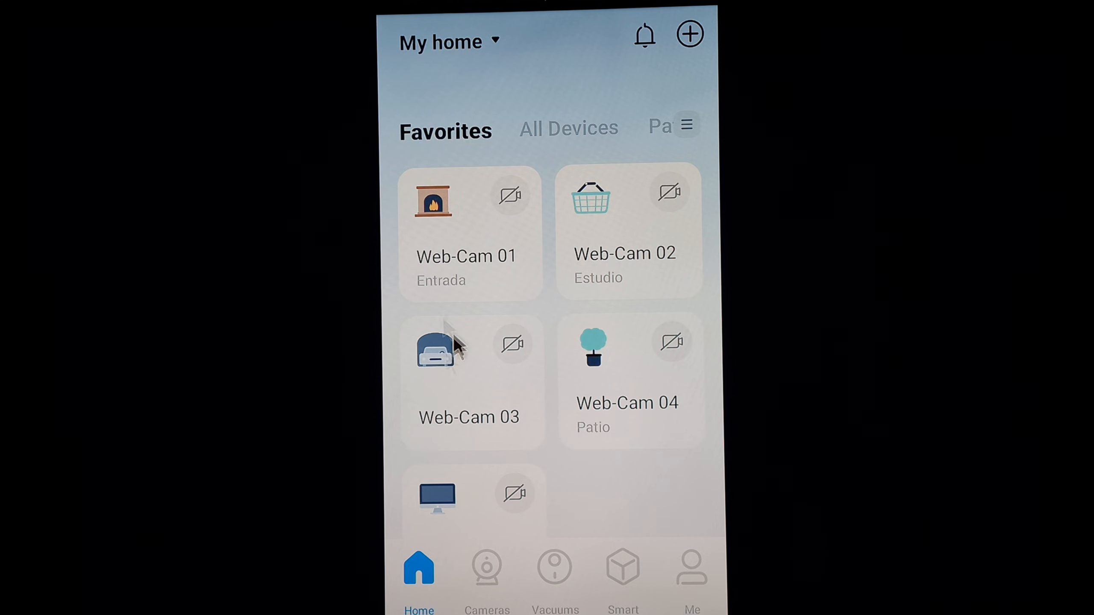
mouse_move(459, 278)
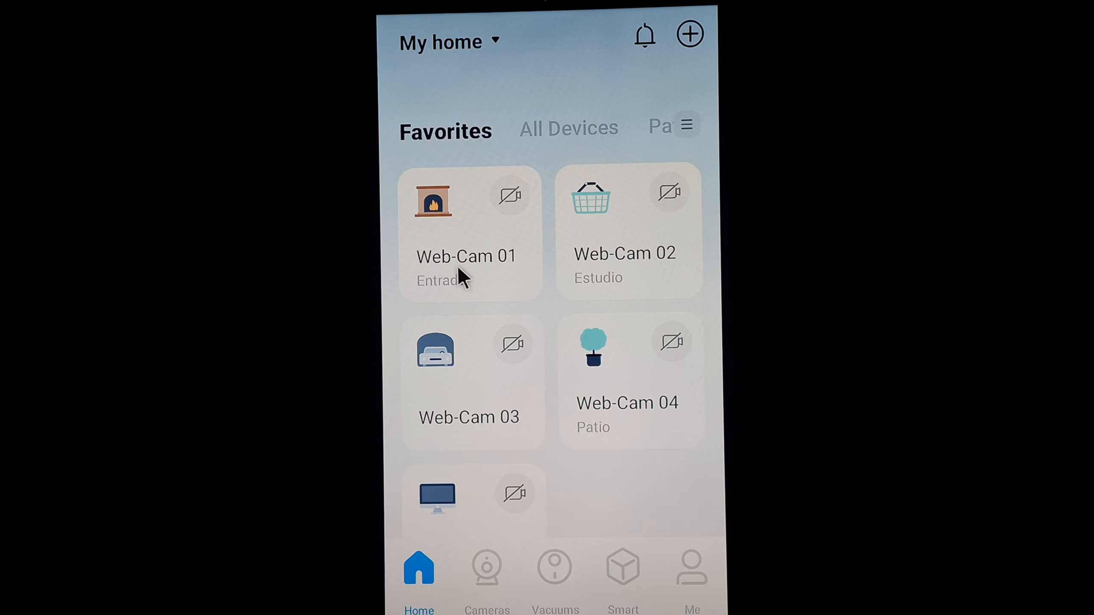
Step: Open Web-Cam 01 from the Favorites tab, showing Privacy Mode with streaming disabled
left_click(467, 234)
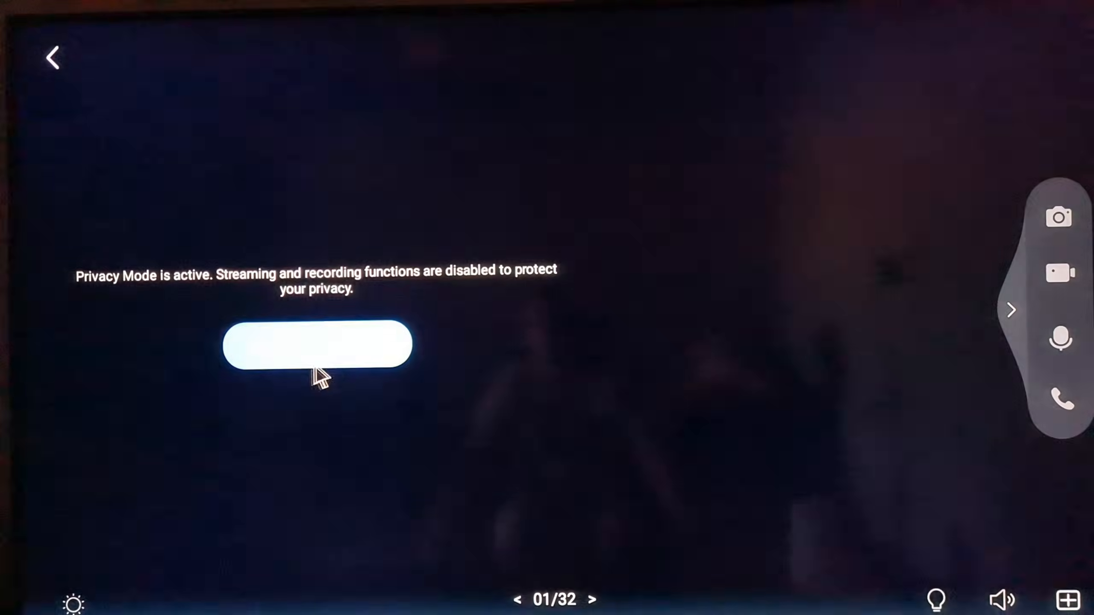
mouse_move(24, 334)
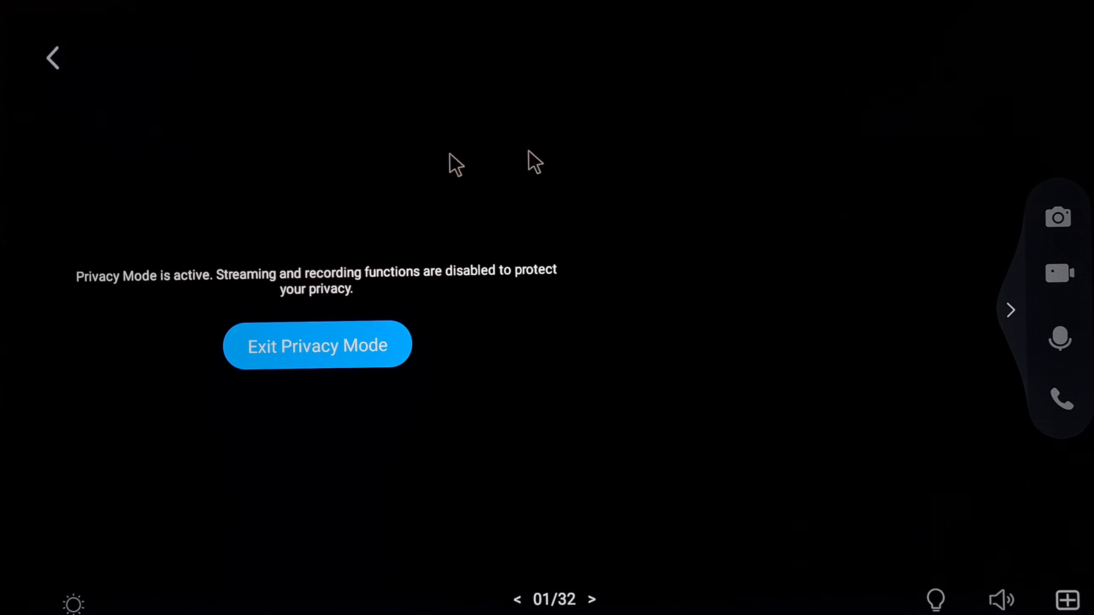
mouse_move(636, 378)
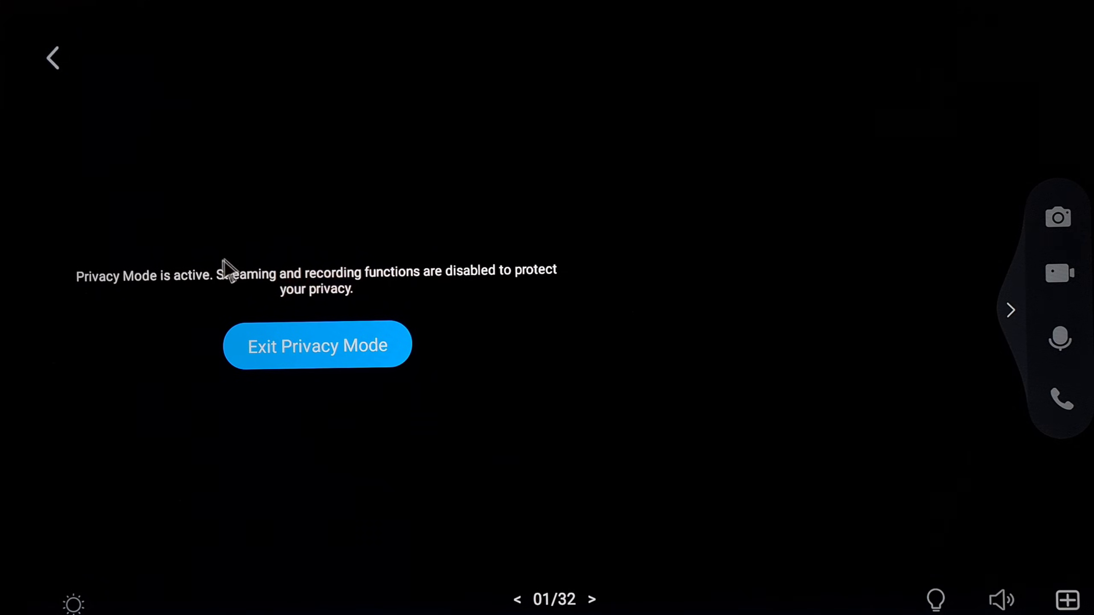
mouse_move(977, 530)
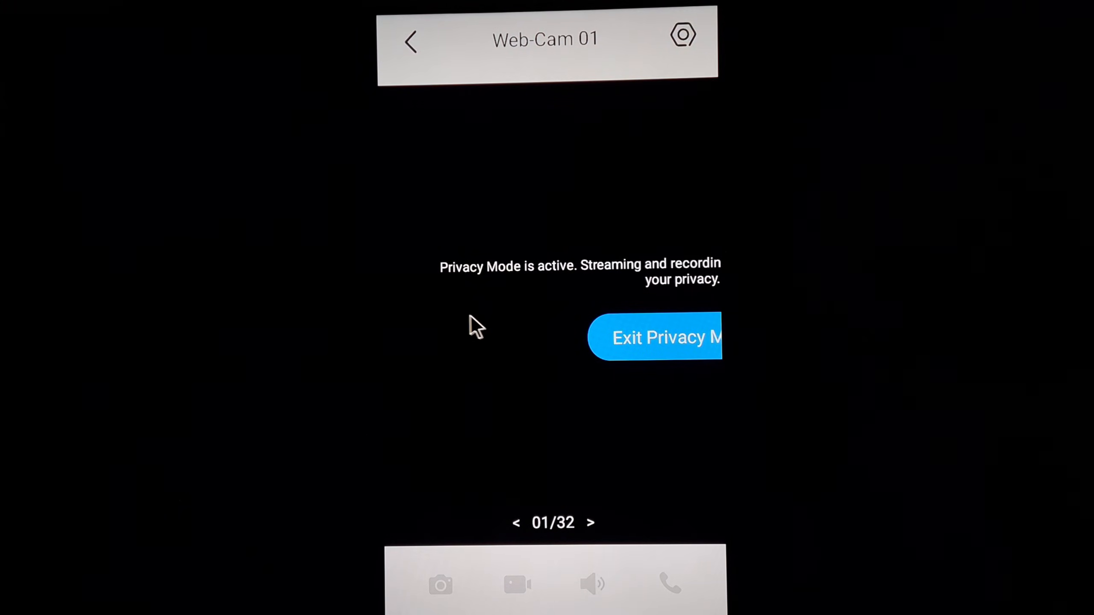
mouse_move(413, 48)
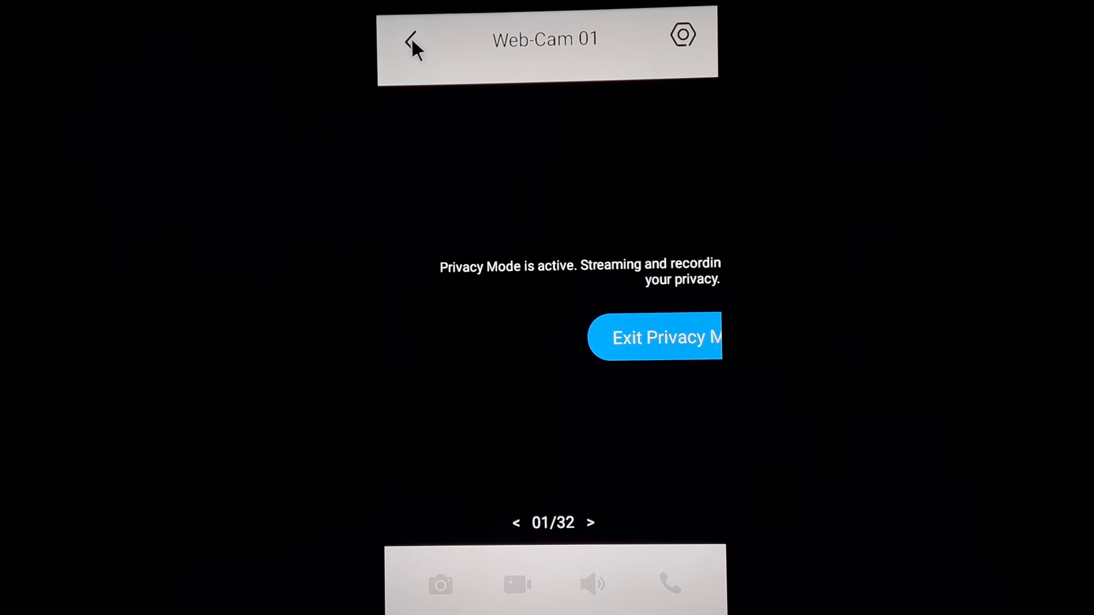
Step: Reopen Web-Cam 01 from the All Devices tab after returning to the device list
left_click(412, 39)
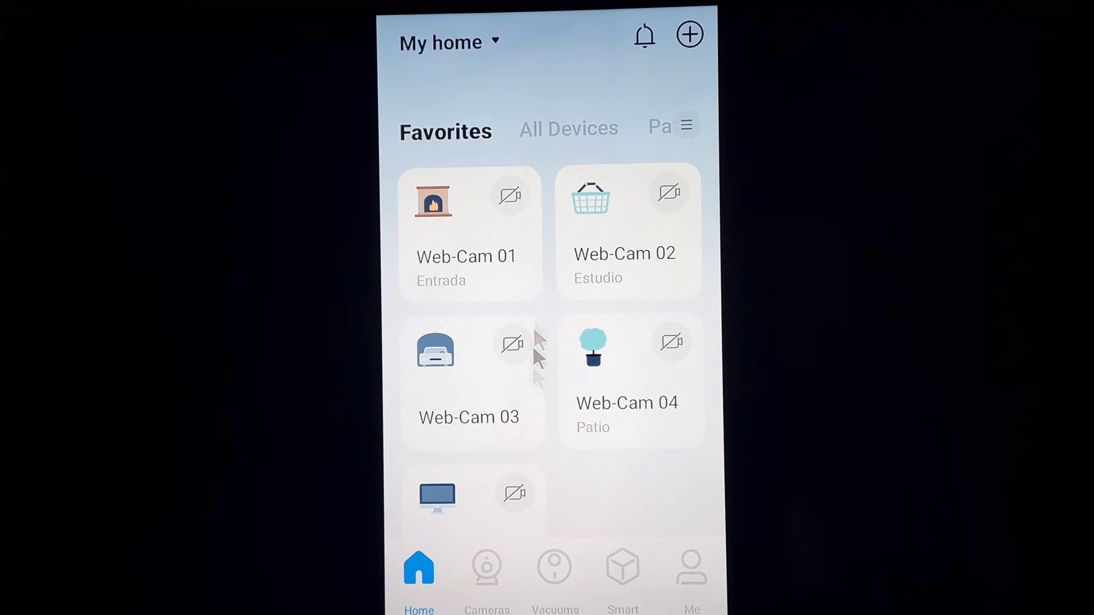
left_click(569, 129)
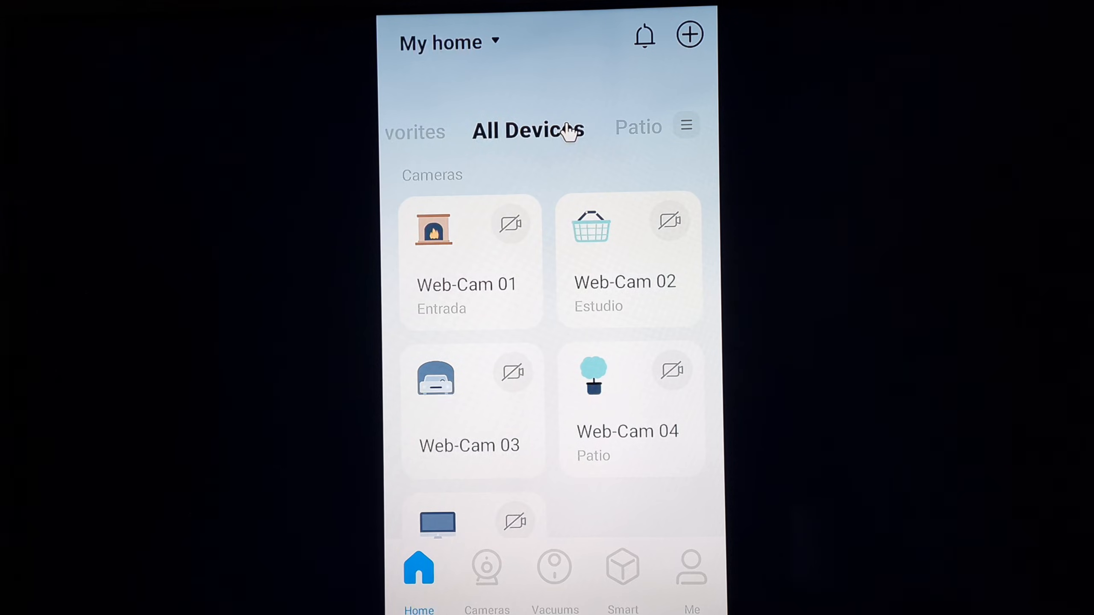
left_click(466, 262)
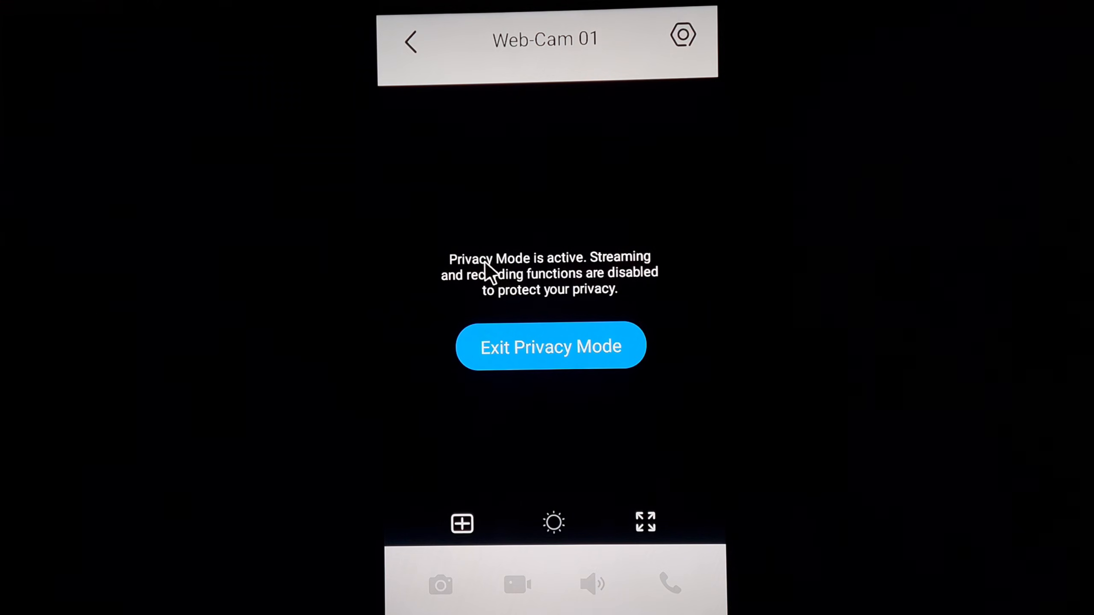
mouse_move(558, 469)
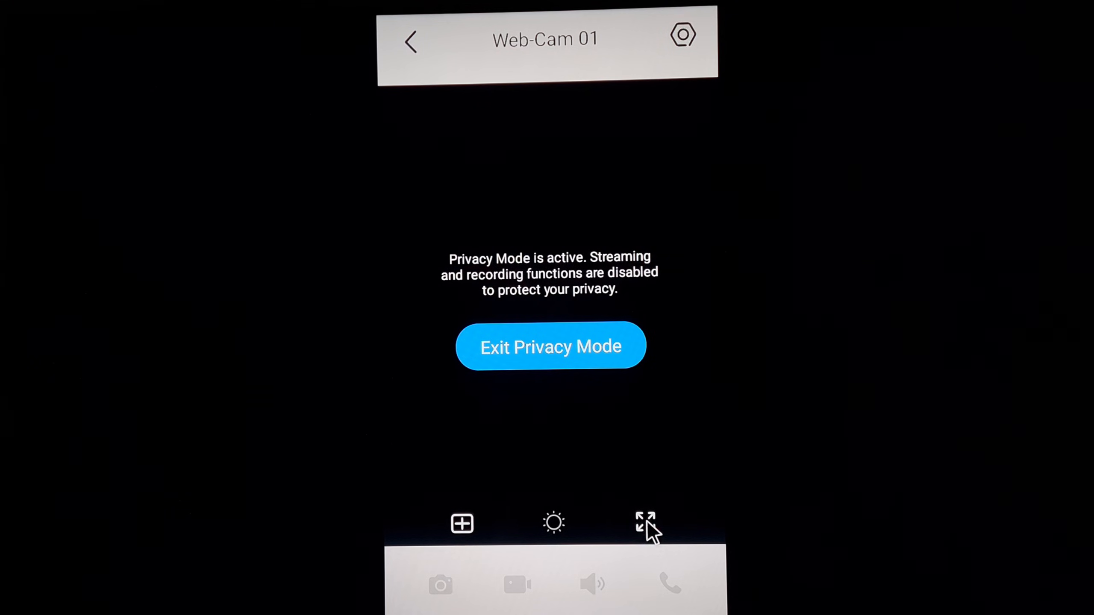
Step: Show Web-Cam 01 fullscreen, then switch to the multi-camera grid with an empty slot
left_click(643, 522)
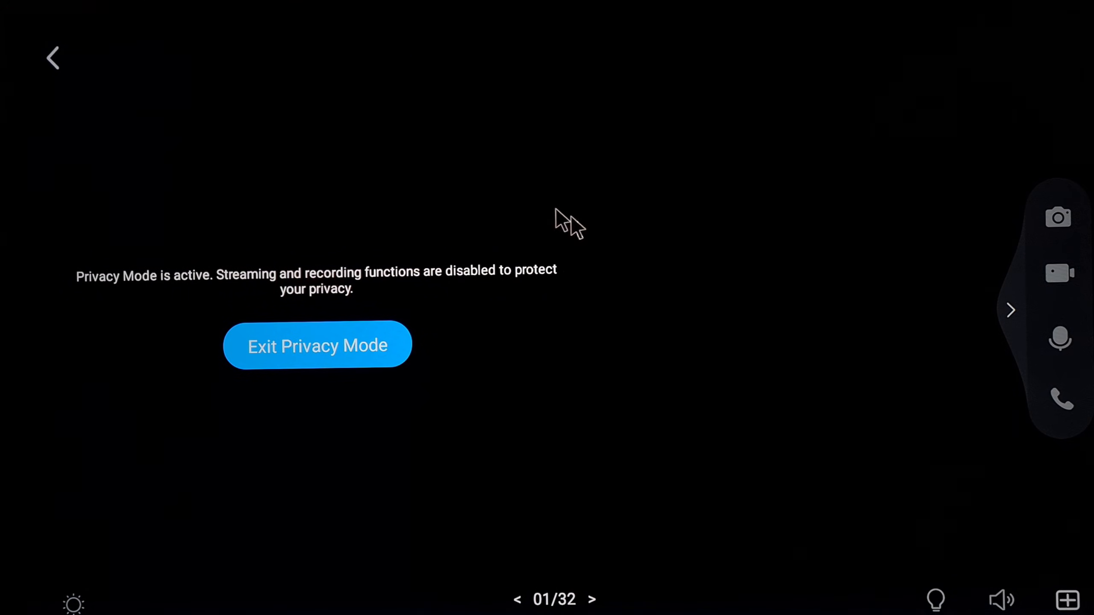
mouse_move(554, 216)
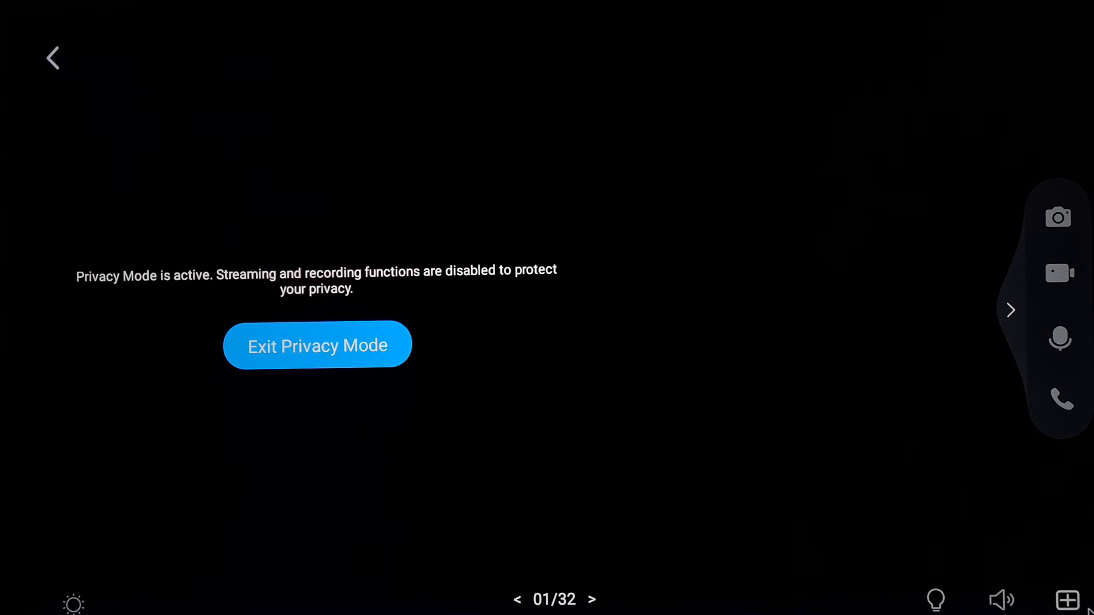
left_click(317, 346)
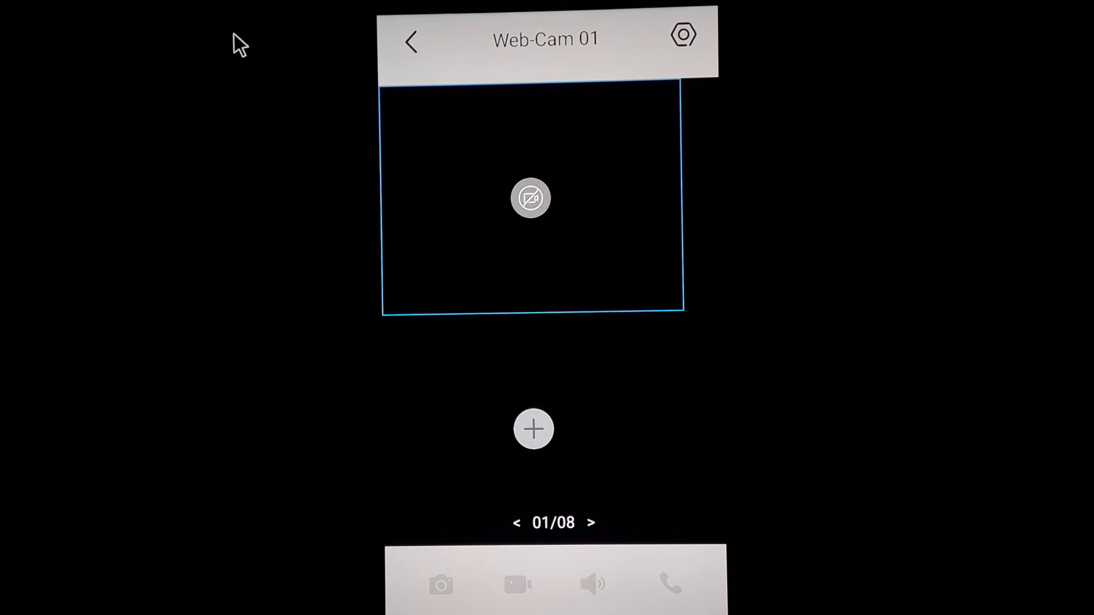
mouse_move(359, 104)
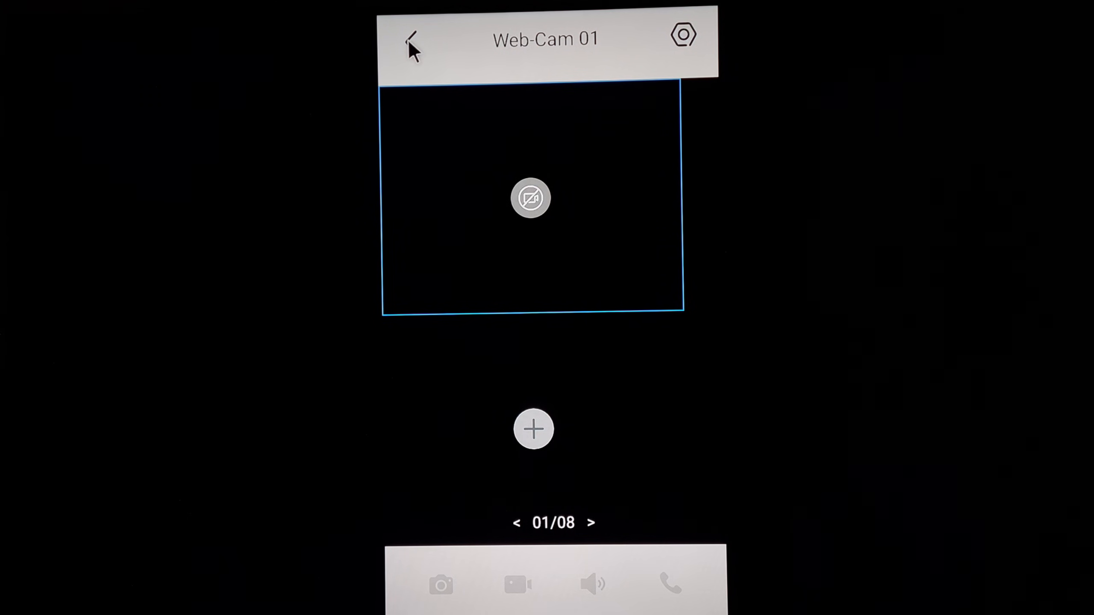
Step: Leave Web-Cam 01's page for the All Devices list showing Web-Cam 01–04
left_click(411, 38)
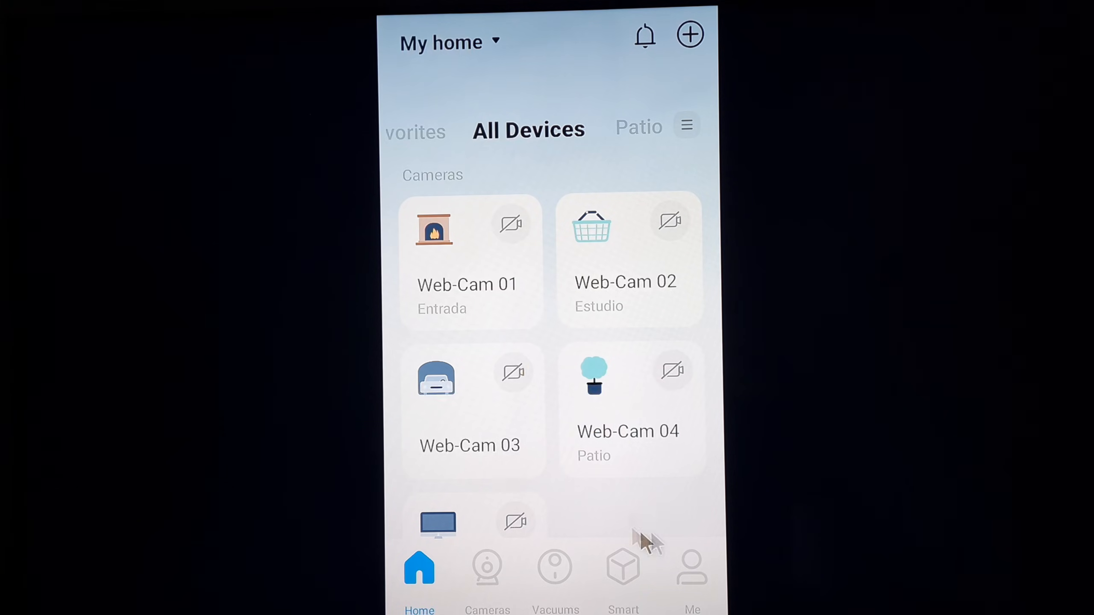
mouse_move(620, 478)
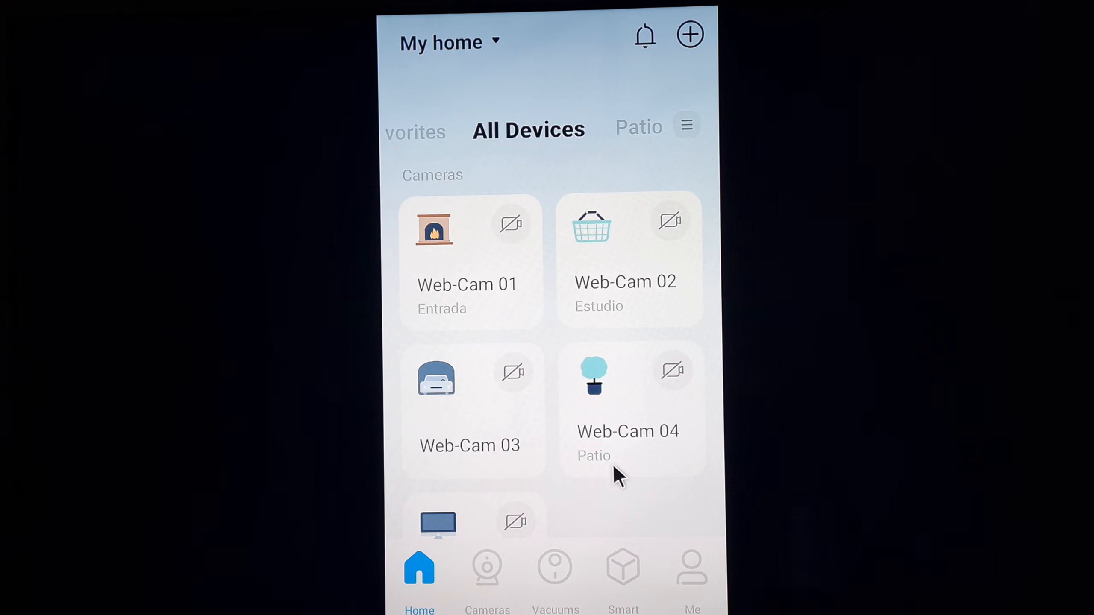
mouse_move(593, 478)
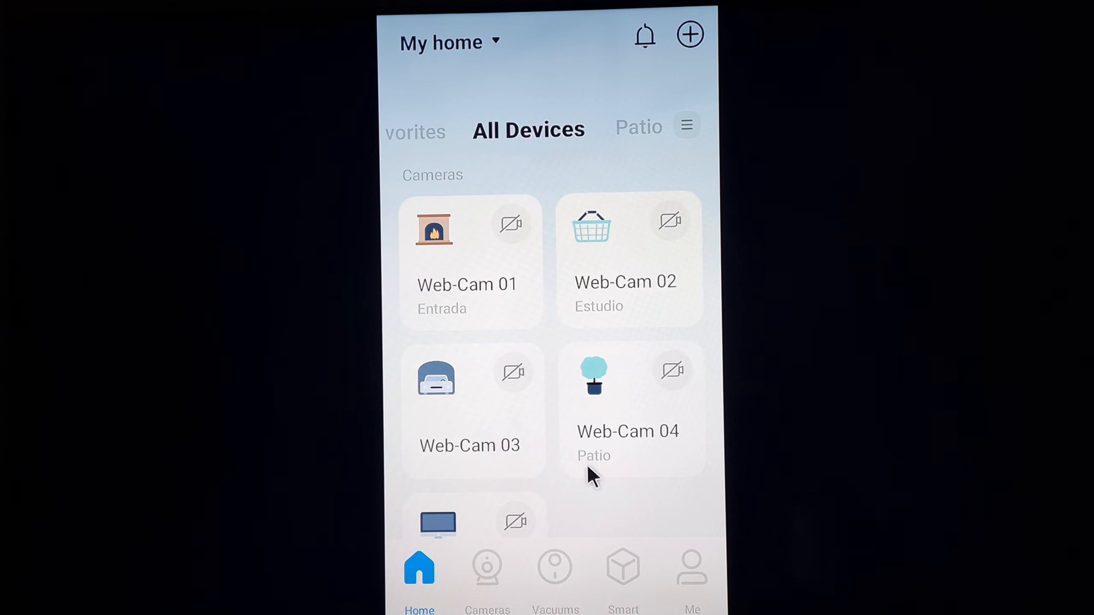